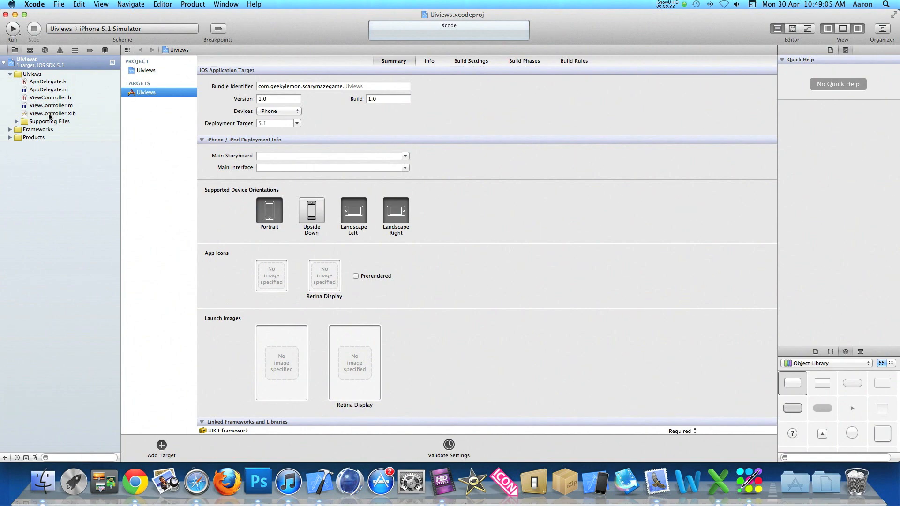
Open ViewController.xib, select the main view and scroll the Object Library toward View.
left_click(52, 113)
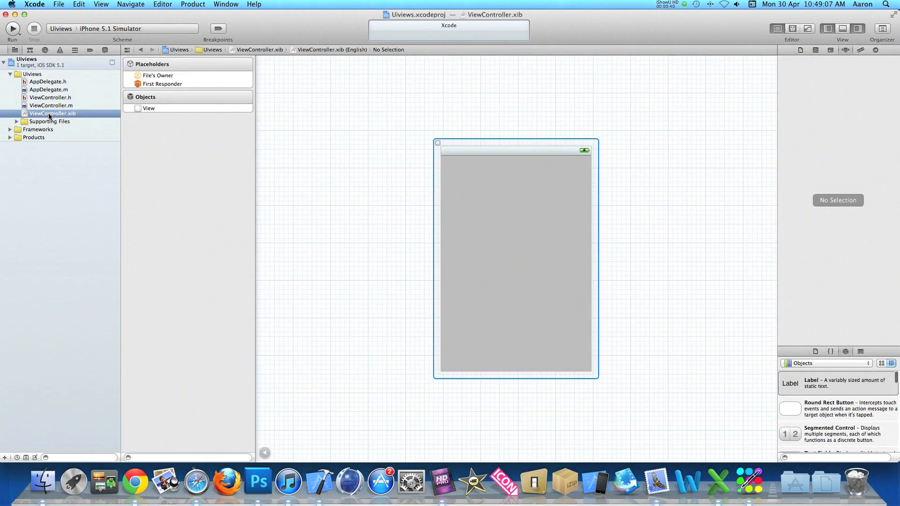
left_click(149, 108)
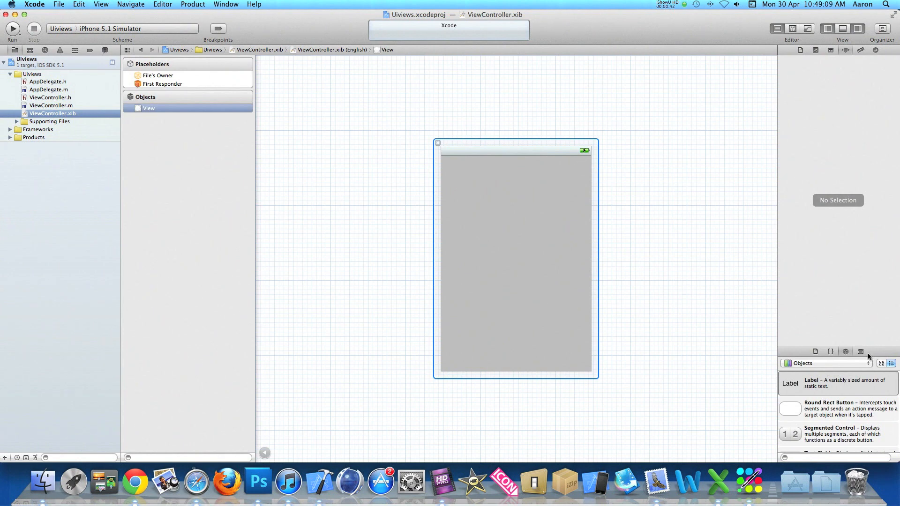
left_click(860, 352)
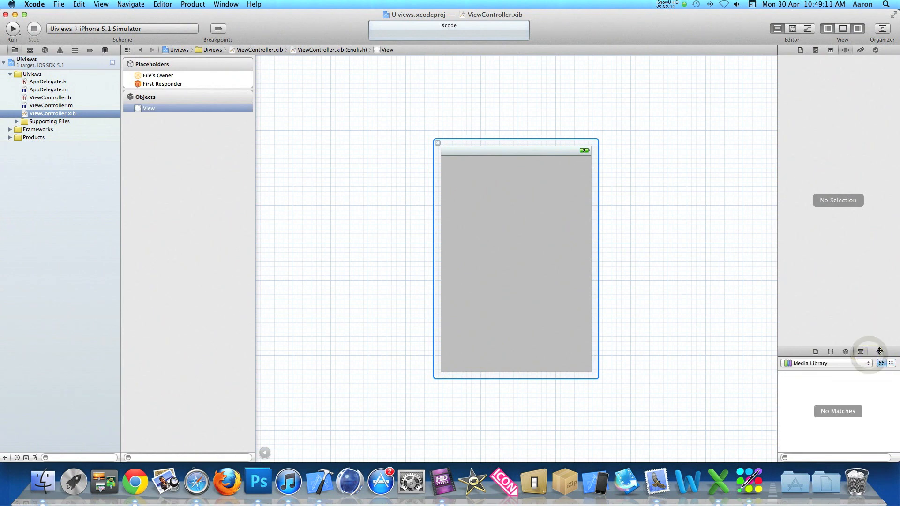
left_click(830, 221)
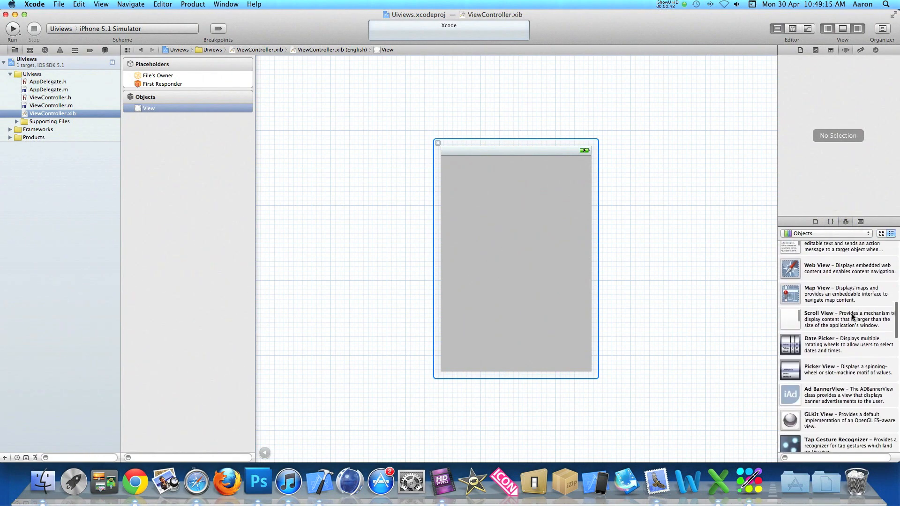
scroll("down", 3)
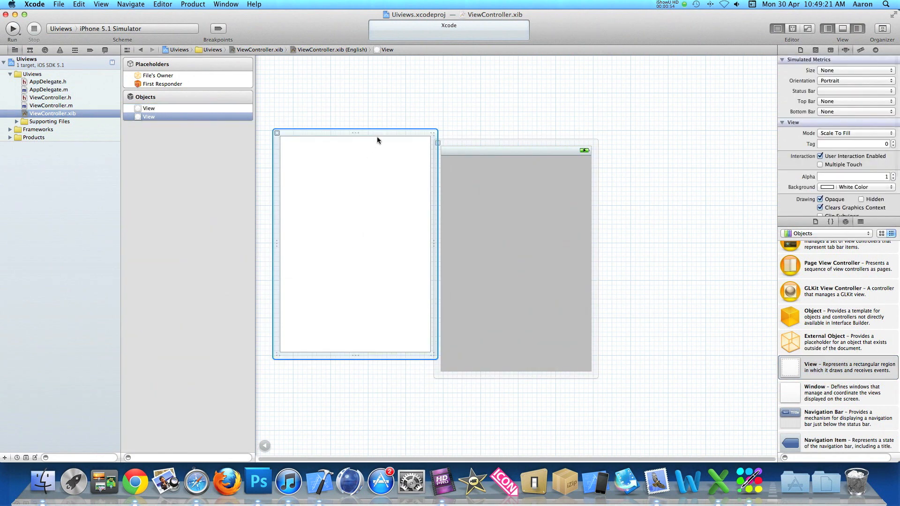
Position the new blank view level with the main view, then select the main view.
left_click_drag(355, 133, 373, 148)
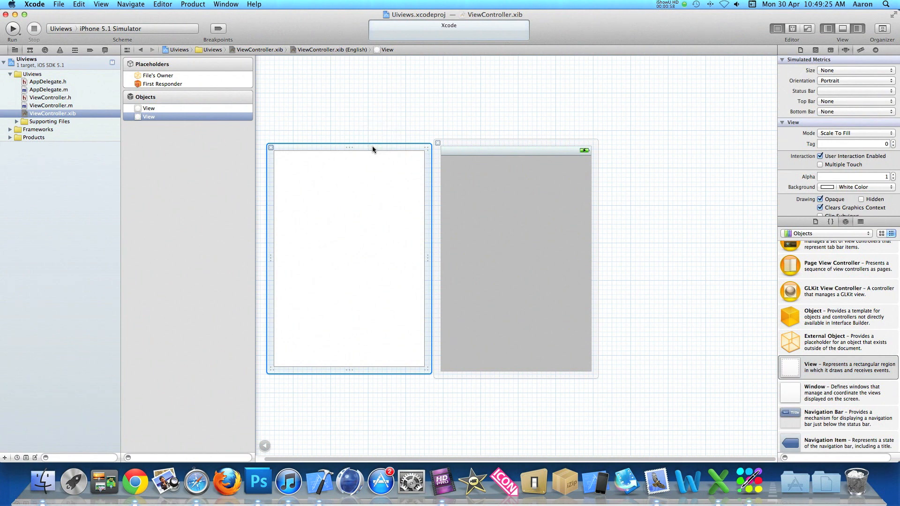
mouse_move(503, 184)
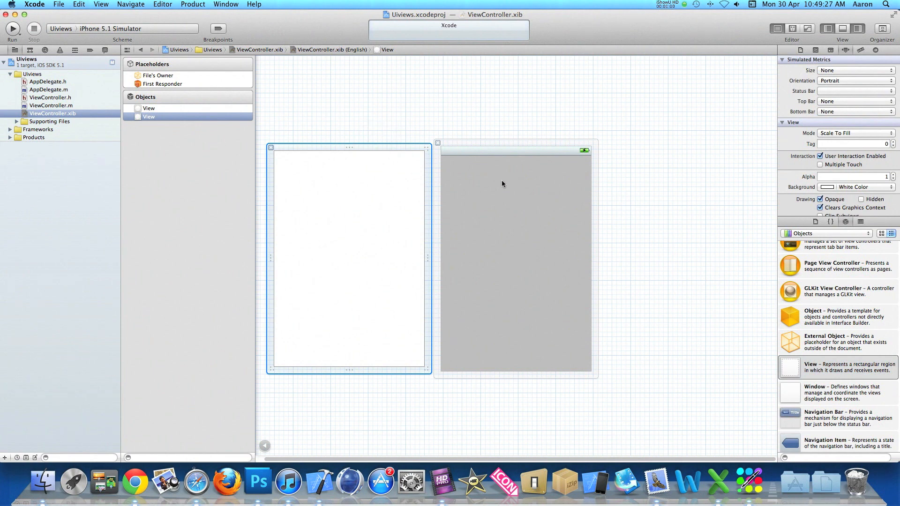
mouse_move(507, 192)
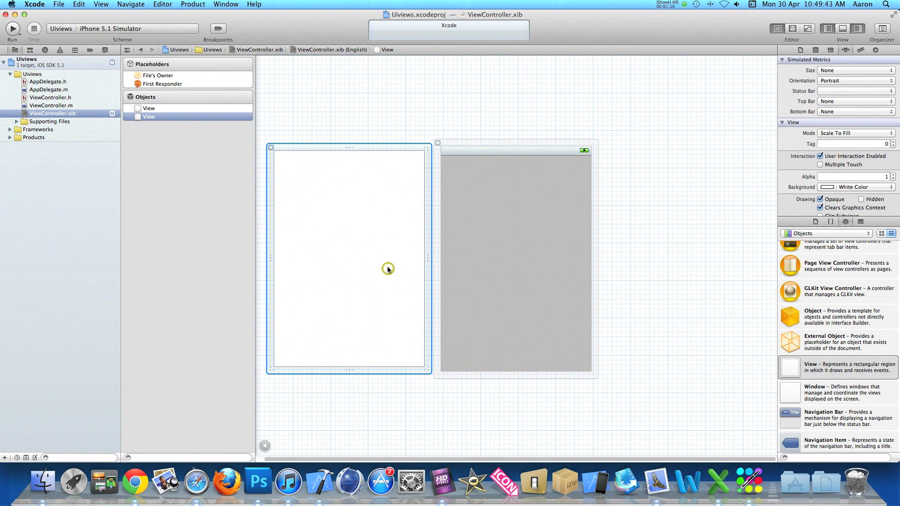
mouse_move(557, 244)
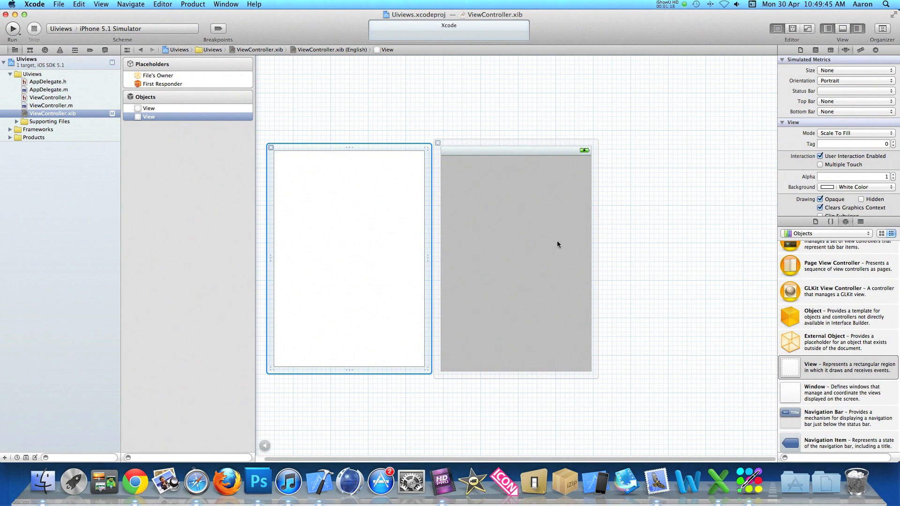
mouse_move(377, 322)
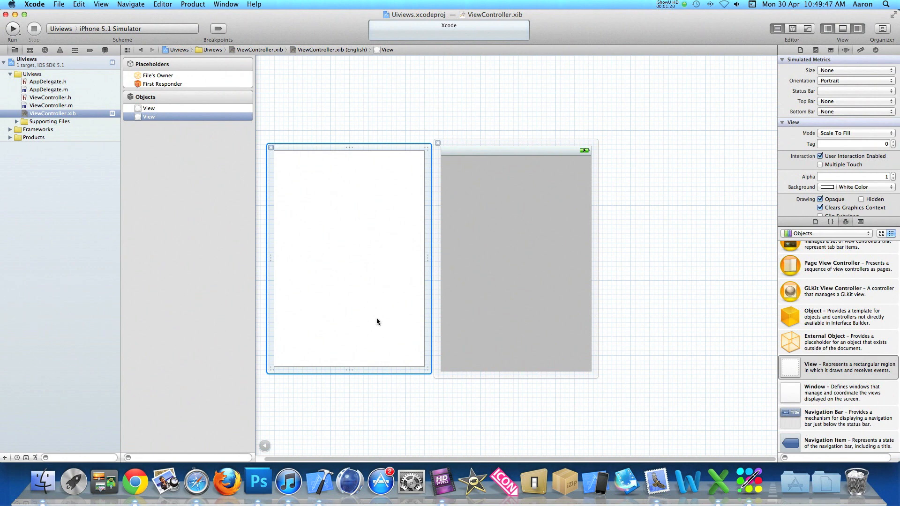
mouse_move(322, 337)
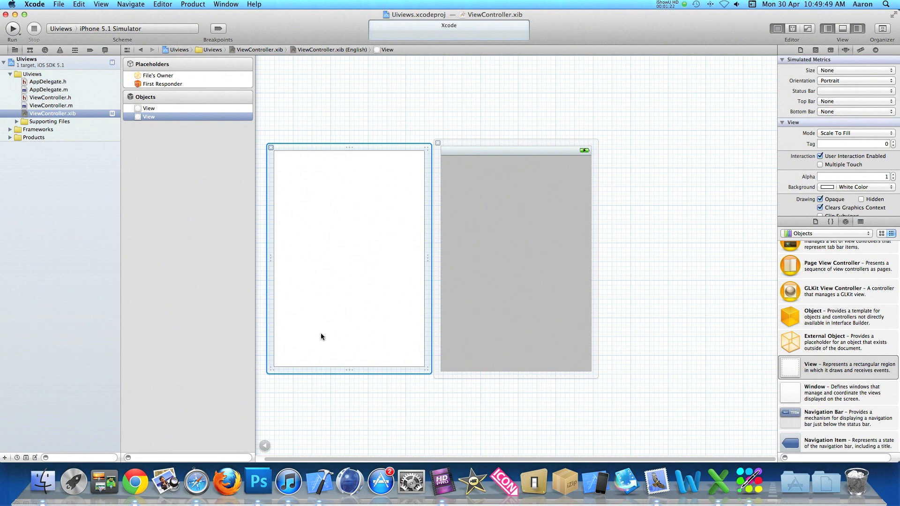
left_click(515, 259)
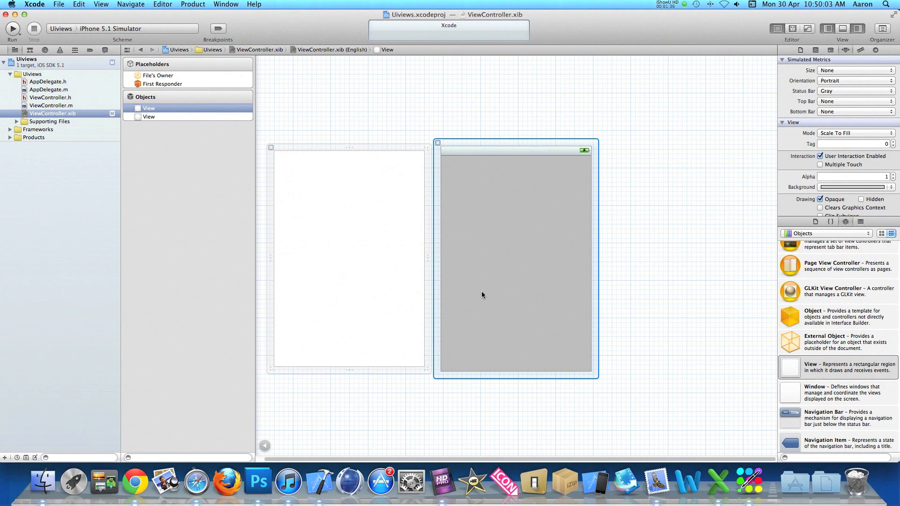
In ViewController.h, add a brace block declaring IBOutlet UIView *view1; and *view2;.
left_click(50, 97)
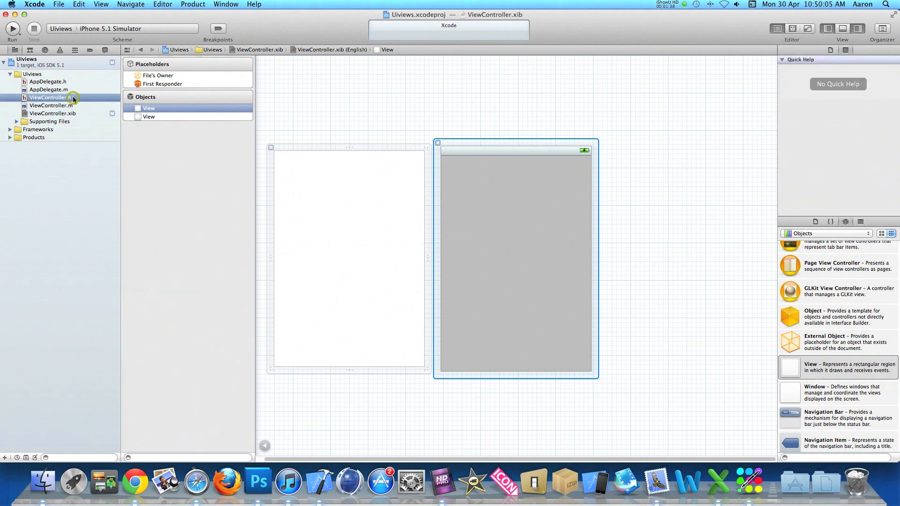
left_click(51, 98)
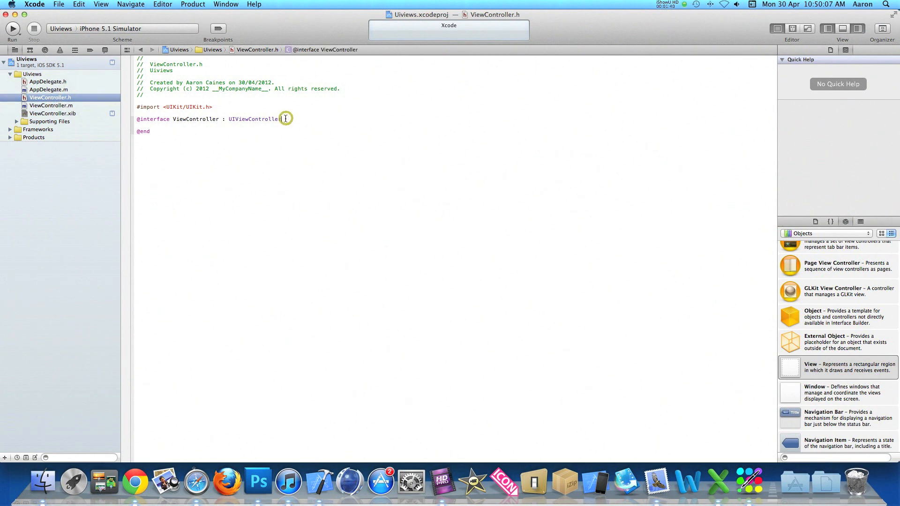
left_click(281, 119)
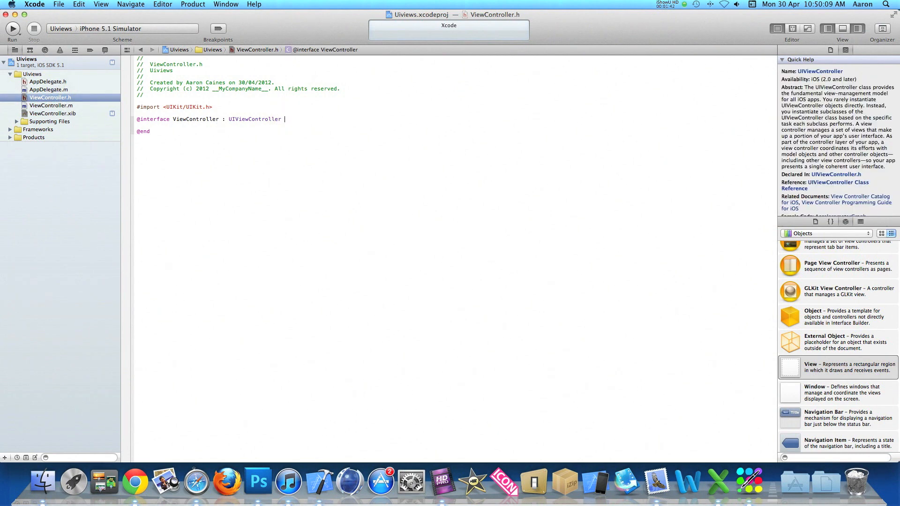
type("{")
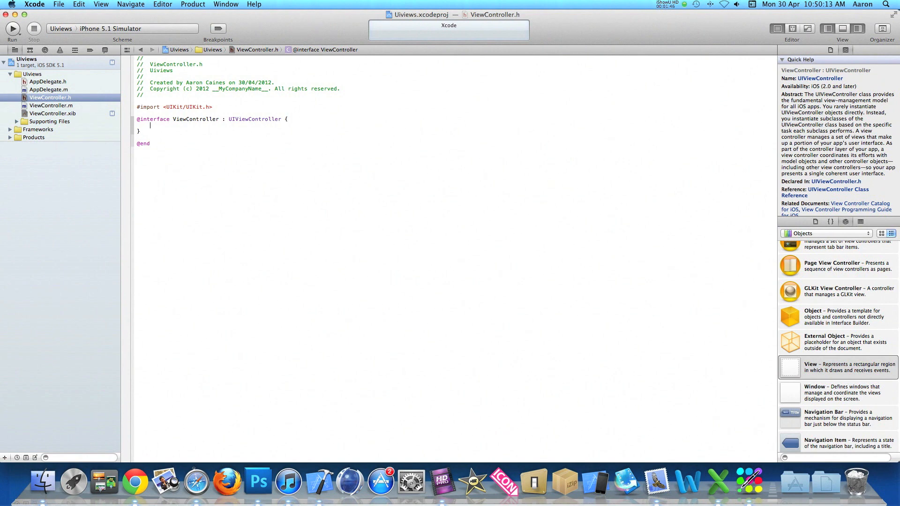
type("IBOutlet")
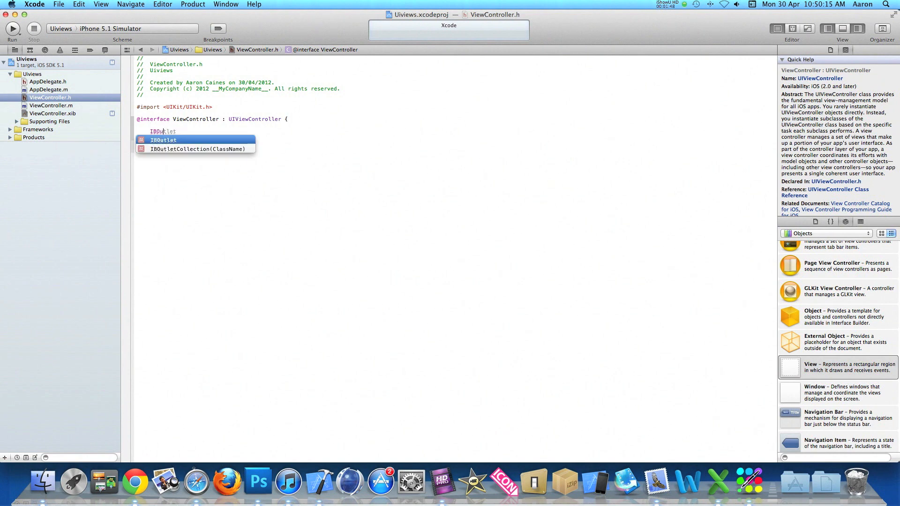
type("UIView")
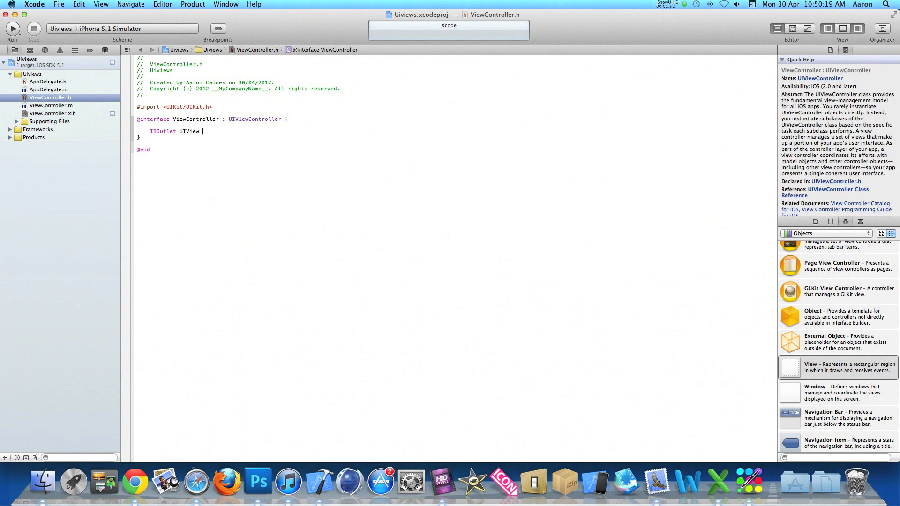
type("*view")
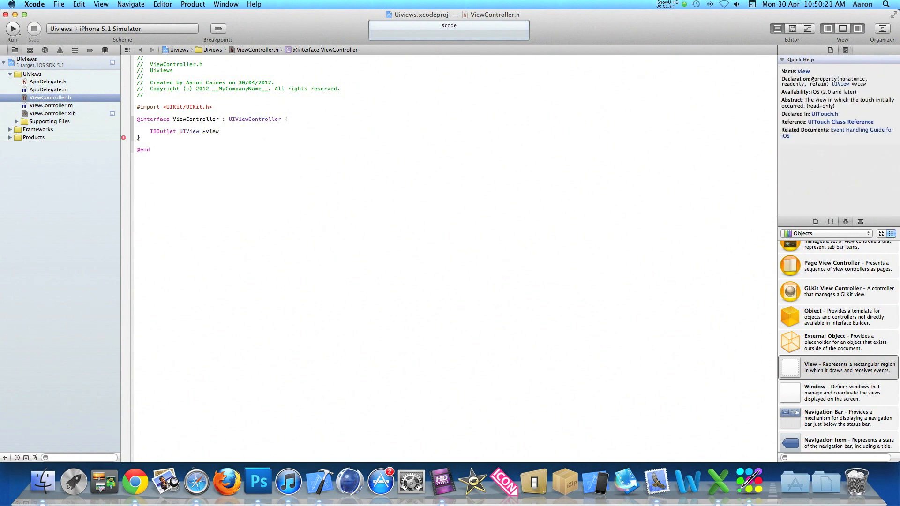
type("1;")
type("IBOutlet UIView *v")
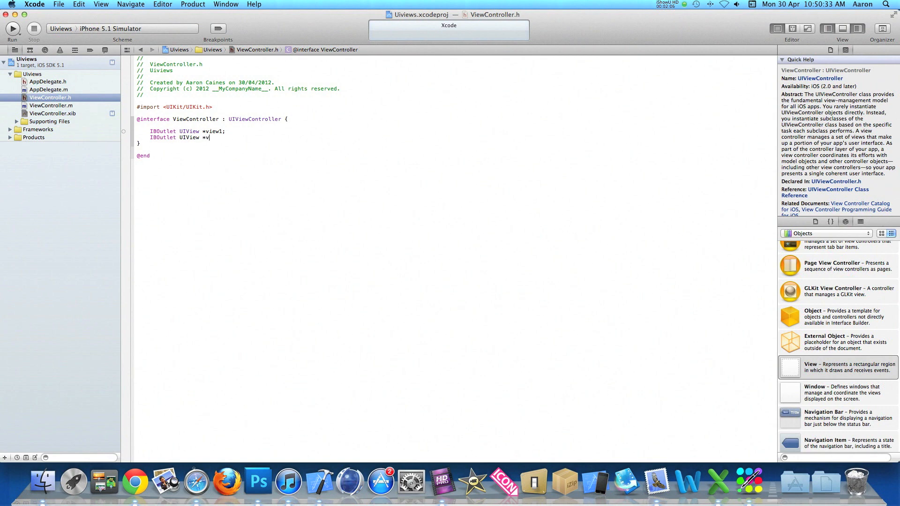
type("iew2;")
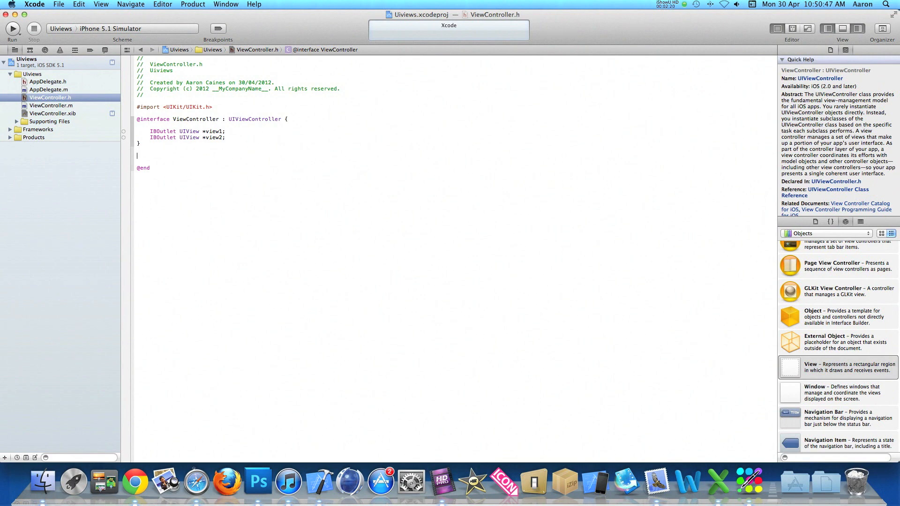
Type the -(IBAction)DisplayView1; declaration in the header.
type("-(IBAction")
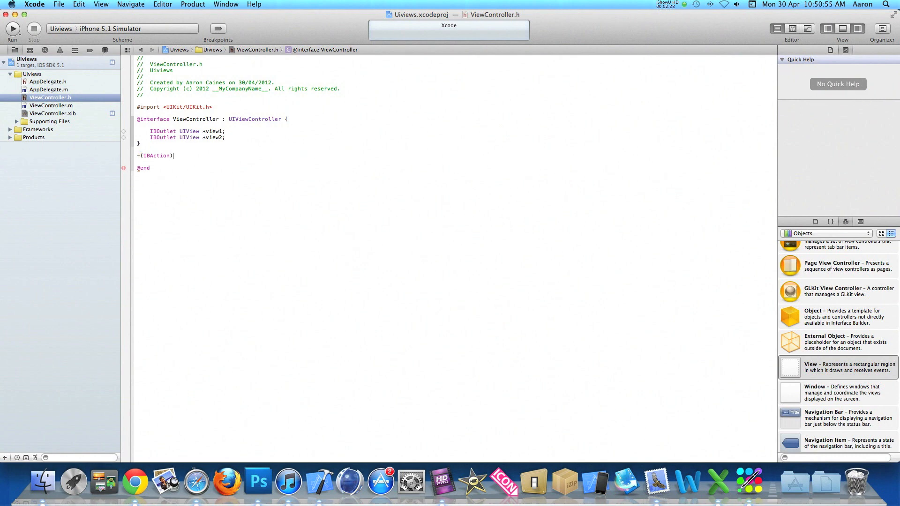
type("Displ")
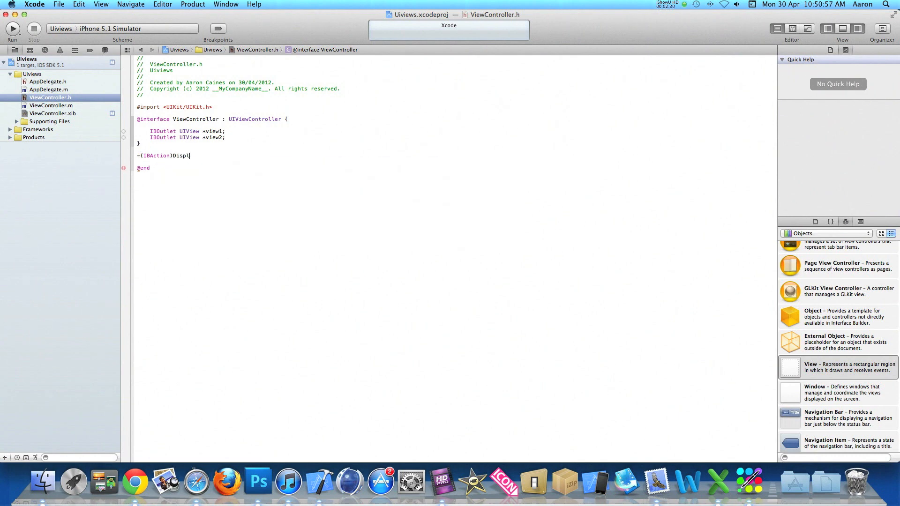
type("ayView1")
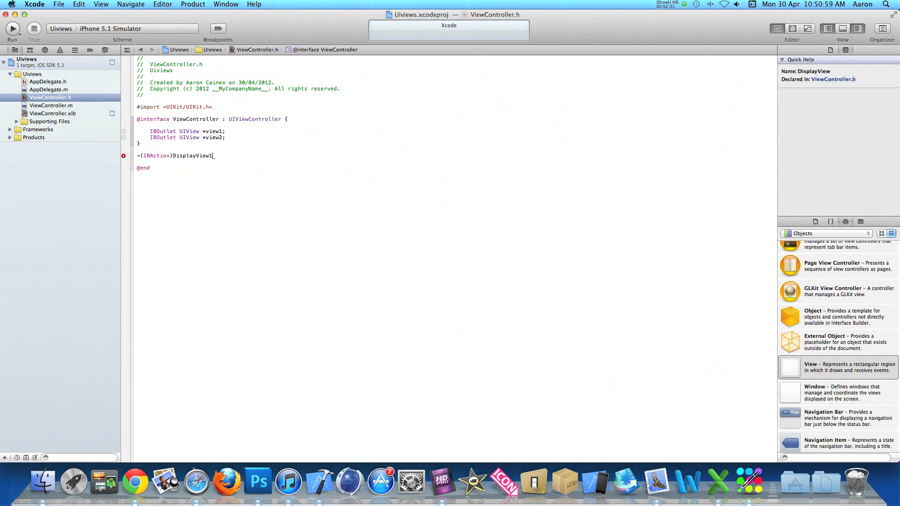
double_click(192, 156)
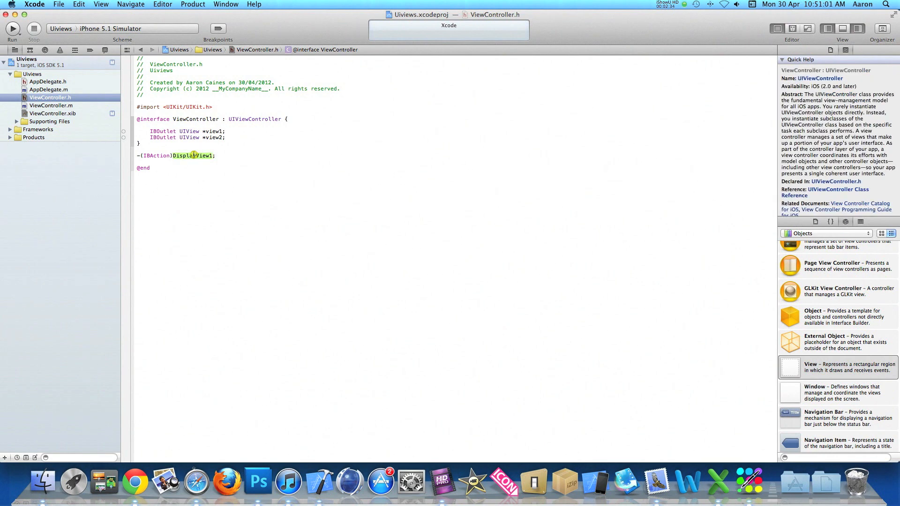
type("-(IBAction)DisplayView1;")
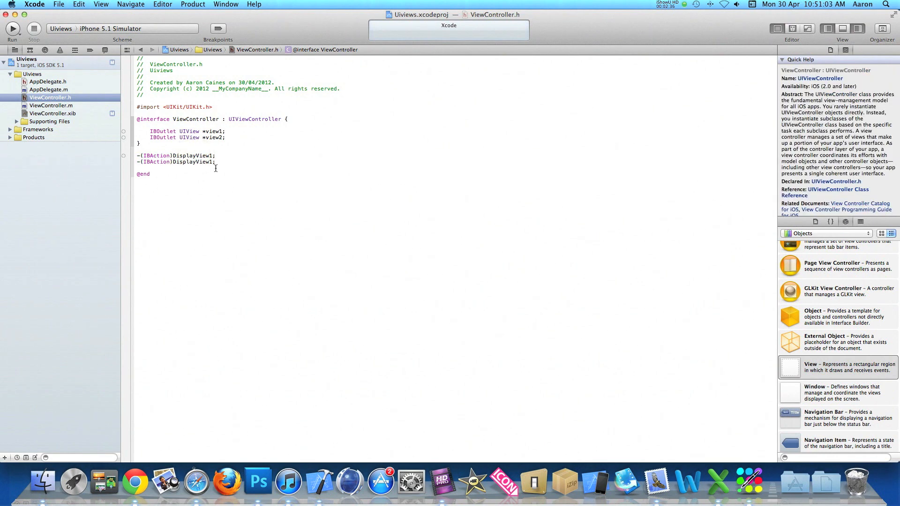
Add the remaining action declarations below it, naming them HideView1 and HideView2.
left_click(206, 162)
type("2")
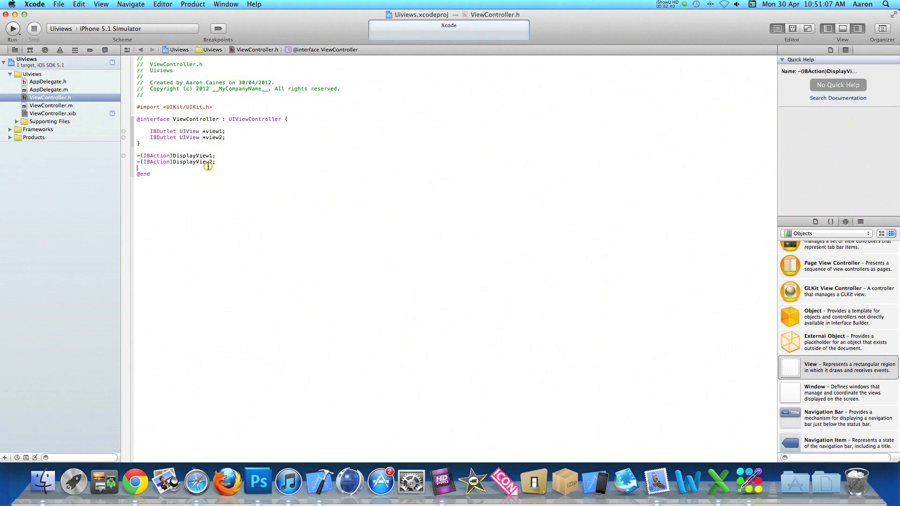
type("-(IBAction)DisplayView3;")
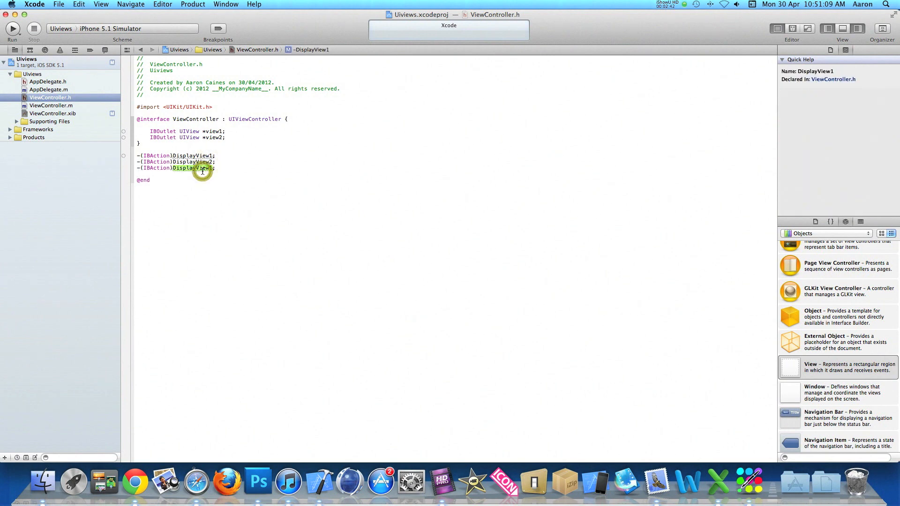
type("HideV")
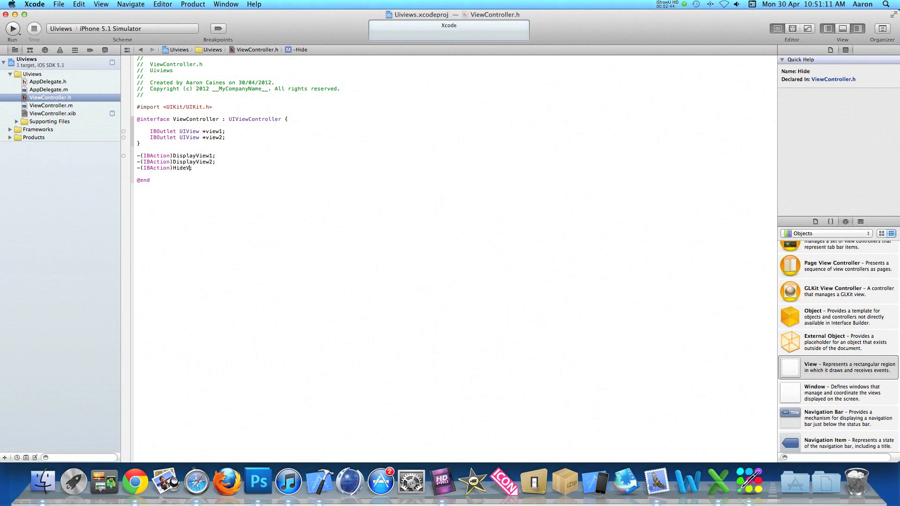
type("iew1;")
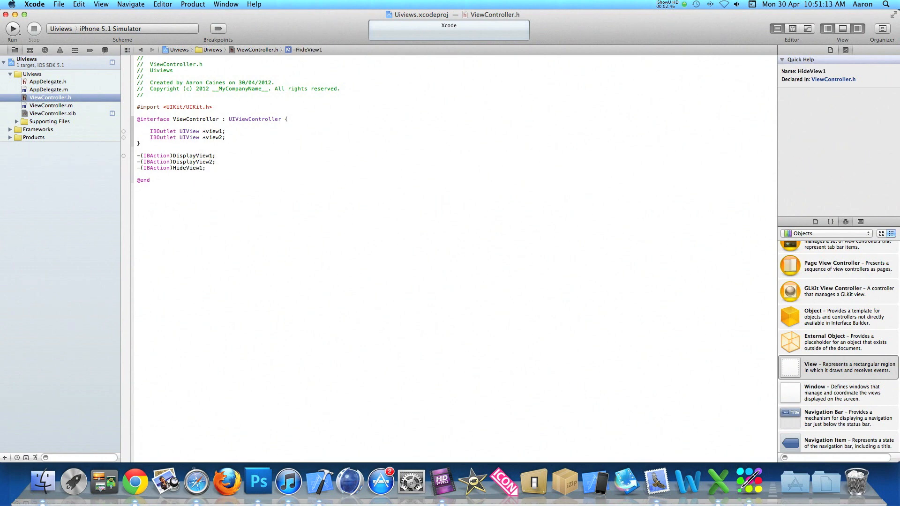
type("-(IBAction)DisplayView1;")
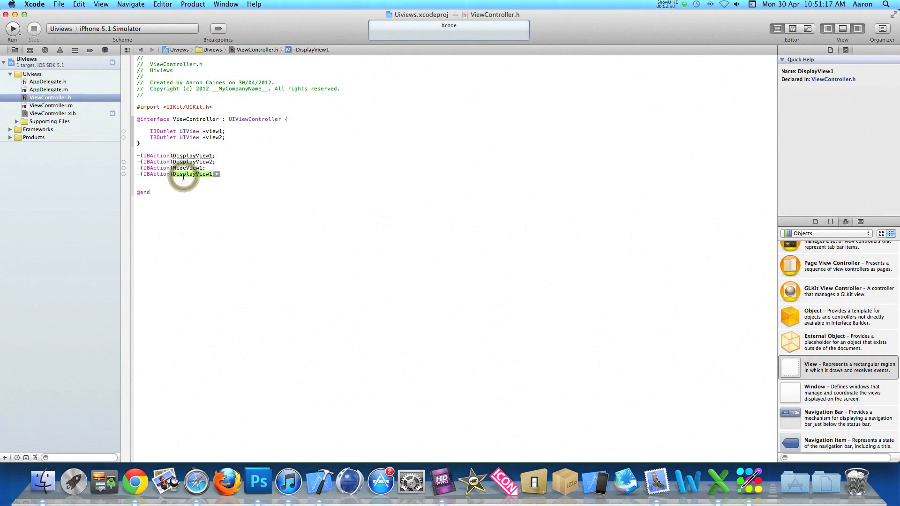
type("HideView1")
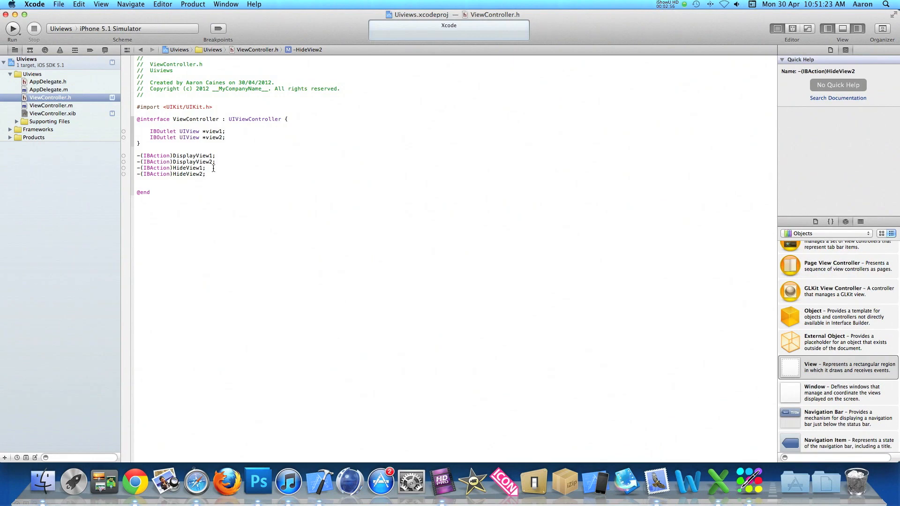
mouse_move(216, 137)
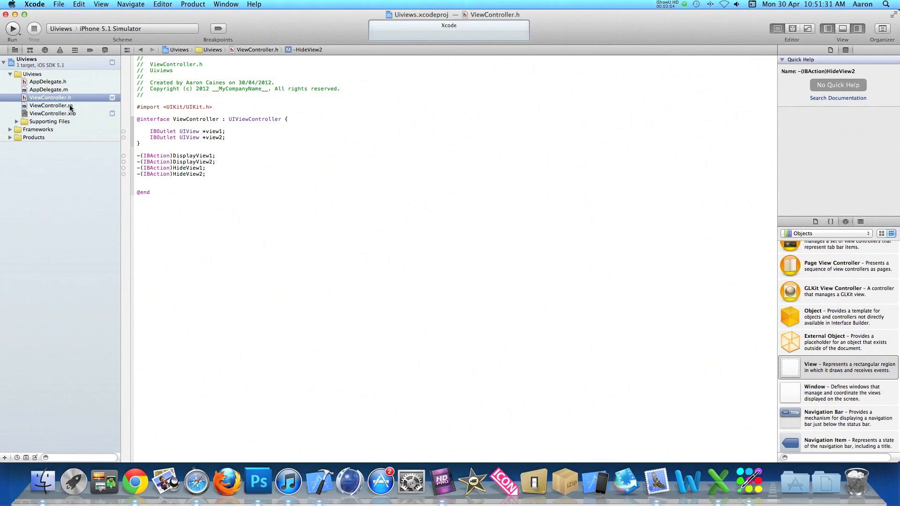
In ViewController.m, define -(IBAction)DisplayView1 with the body view1.hidden = NO;.
left_click(48, 105)
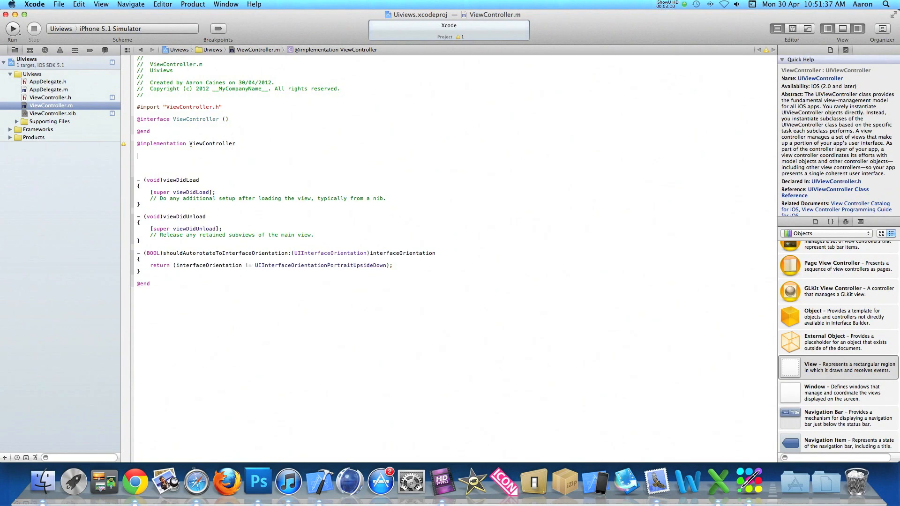
type("-(IBAction")
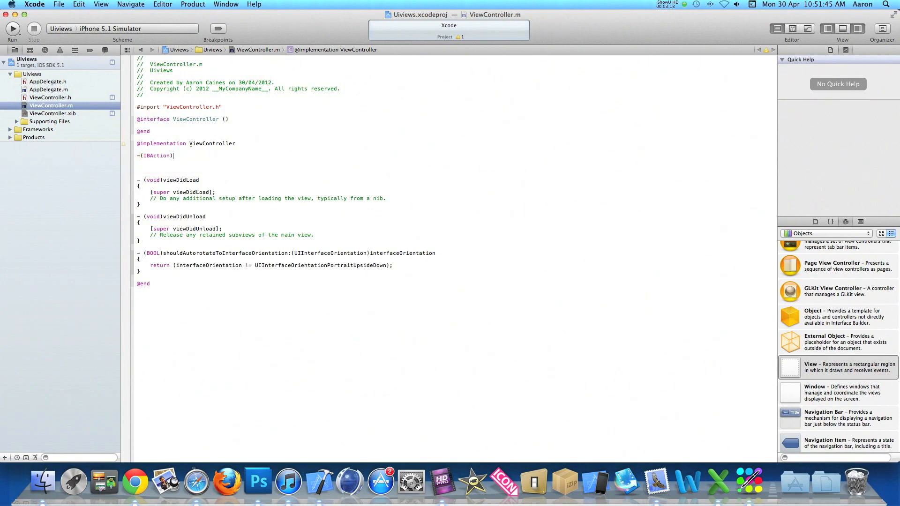
type("DisplayView1")
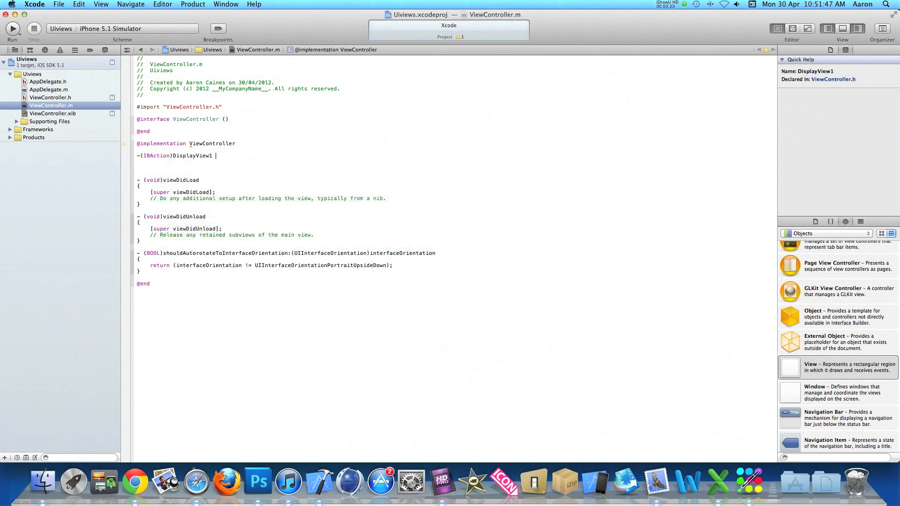
type("{")
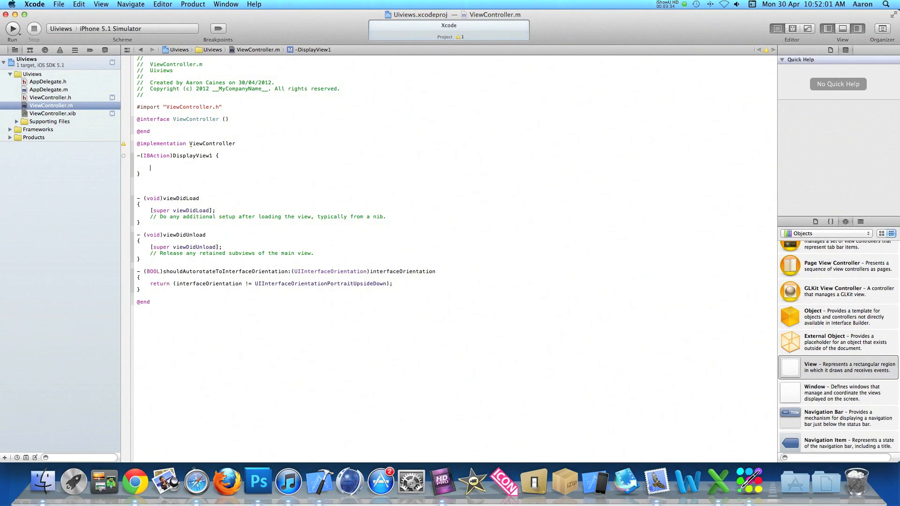
type("view1")
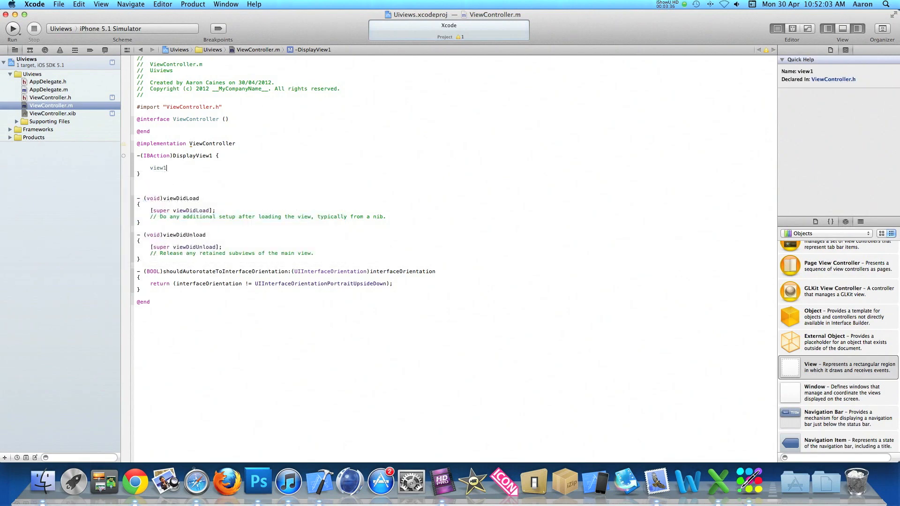
type(".hidden")
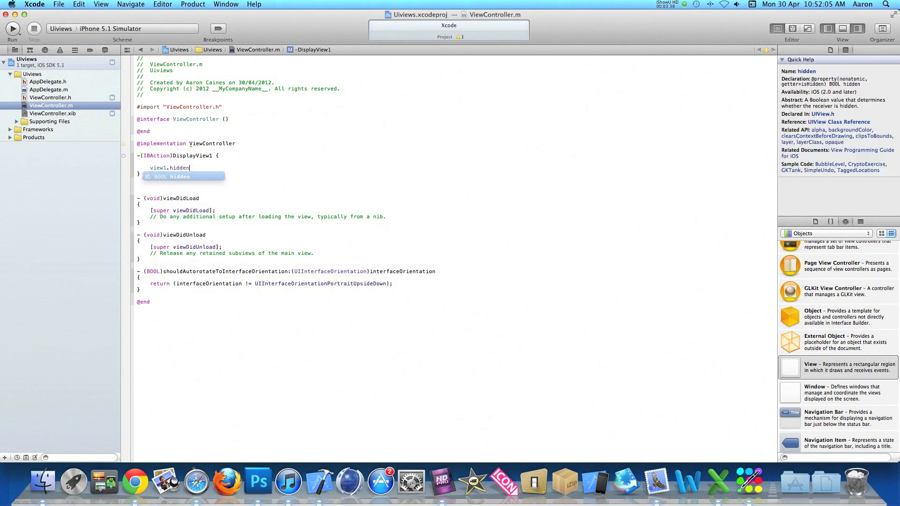
type("=")
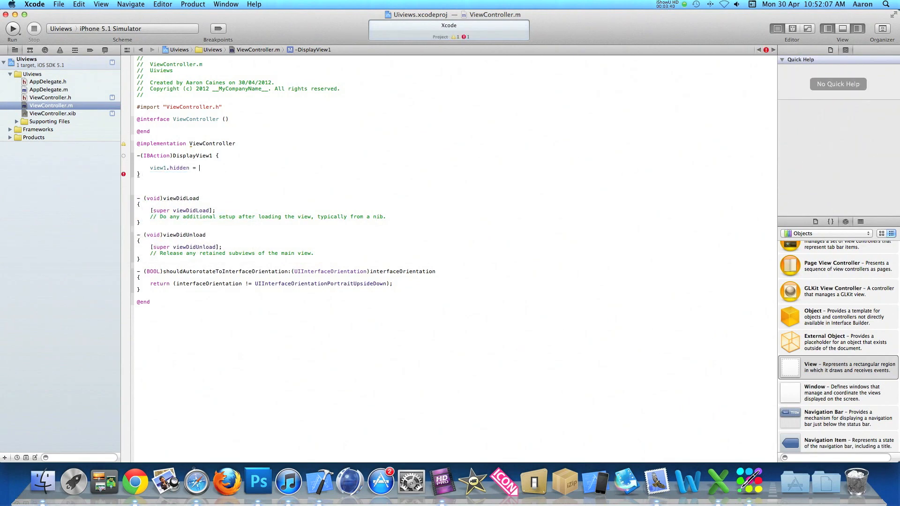
type("no")
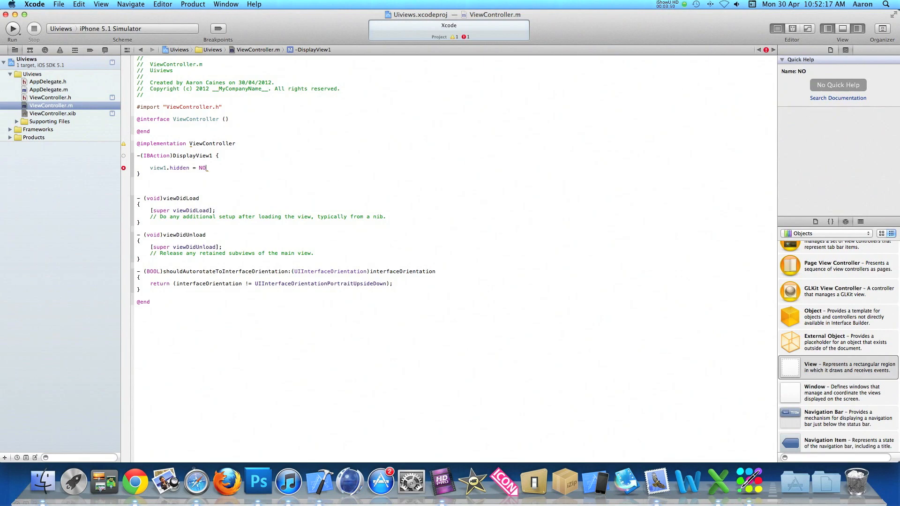
type(";")
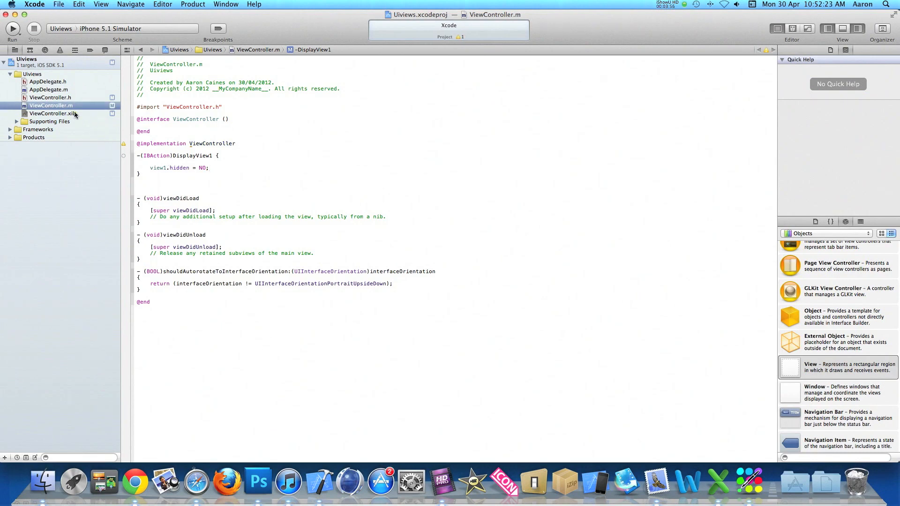
Title the button 'Display View 1' and set the spare view's background to red.
left_click(52, 113)
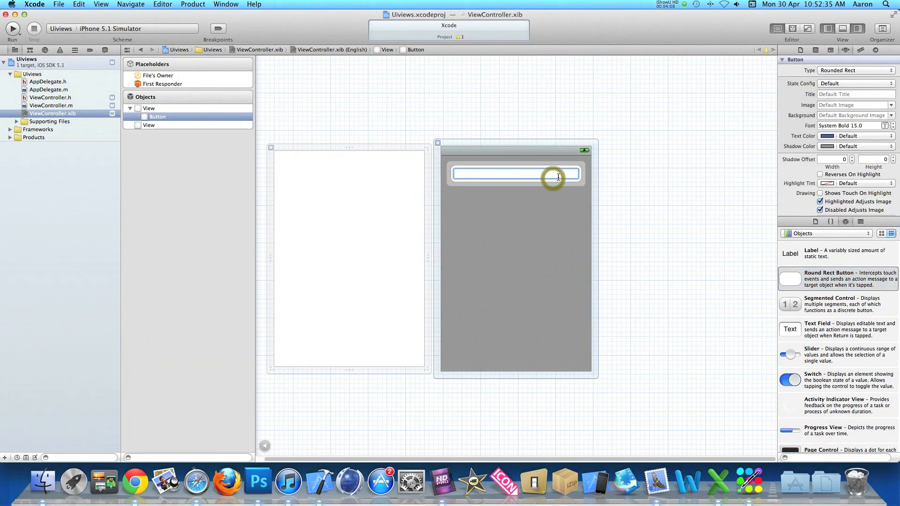
type("Display View 1")
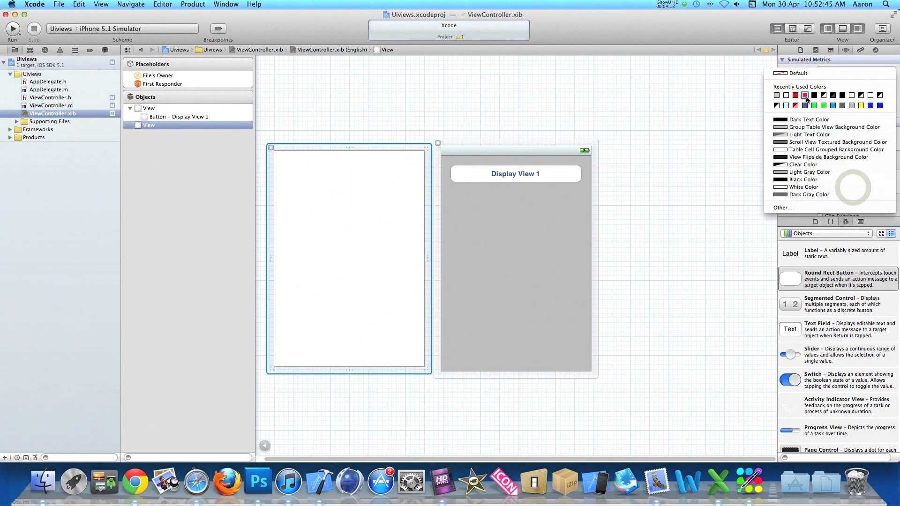
left_click(796, 95)
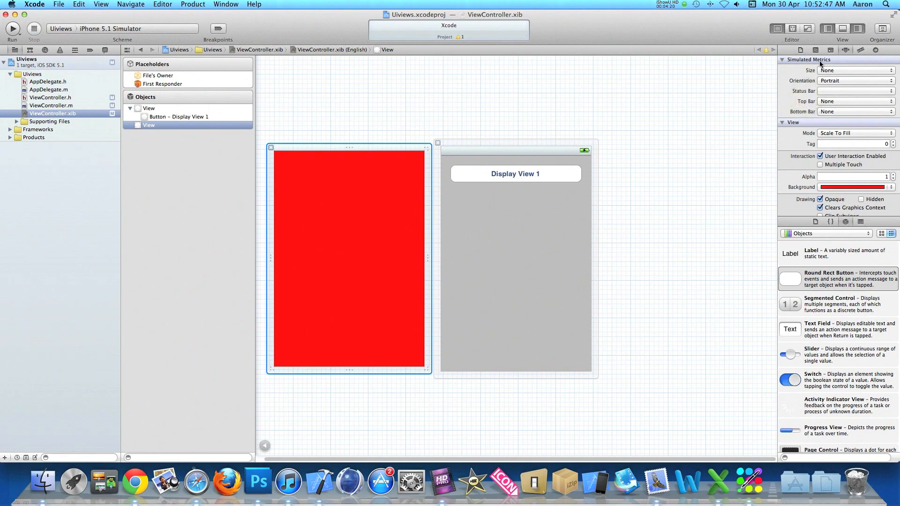
Connect File's Owner's DisplayView1 to the button on Touch Down, and view1 to the red view.
left_click(883, 50)
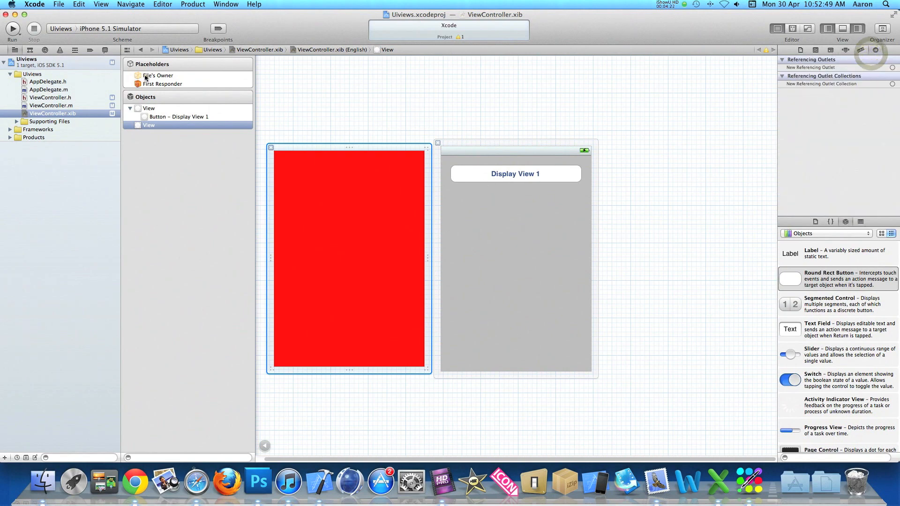
left_click(156, 75)
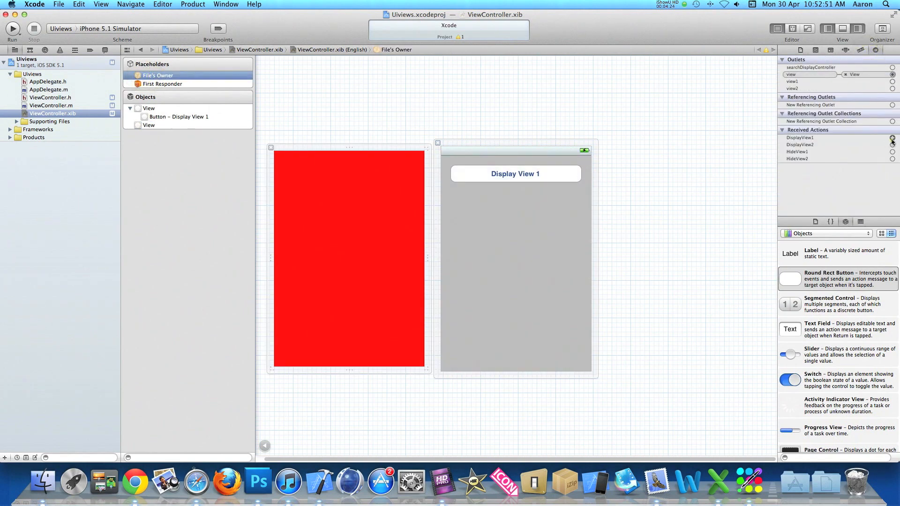
left_click(892, 137)
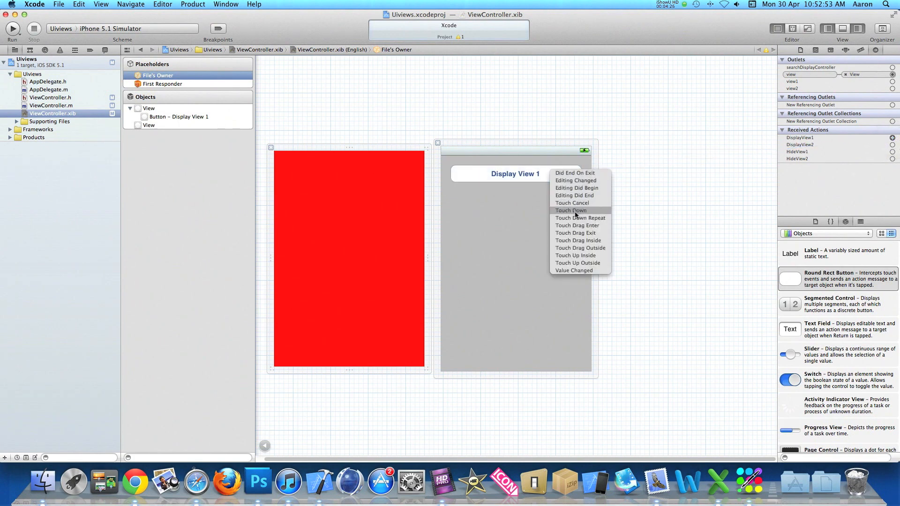
left_click(571, 210)
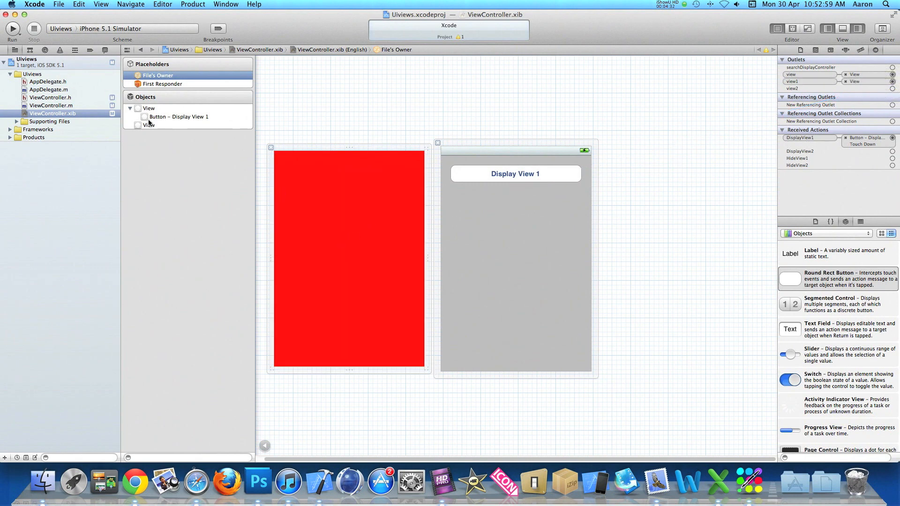
left_click(149, 126)
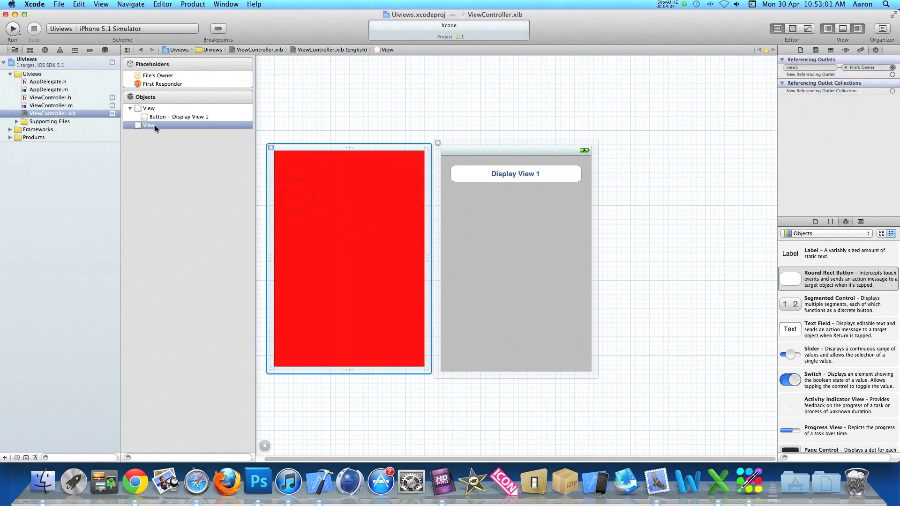
Nest the red view inside the main view and tick Hidden in Attributes.
left_click(155, 125)
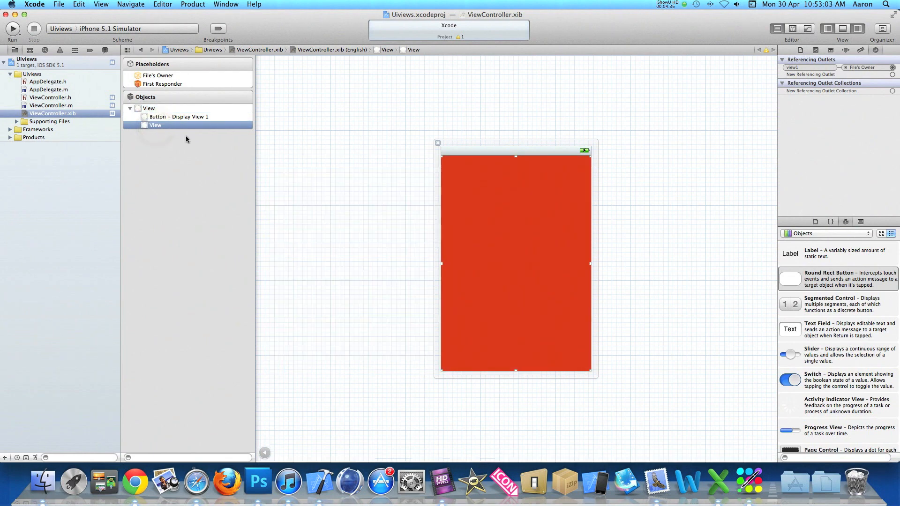
mouse_move(336, 200)
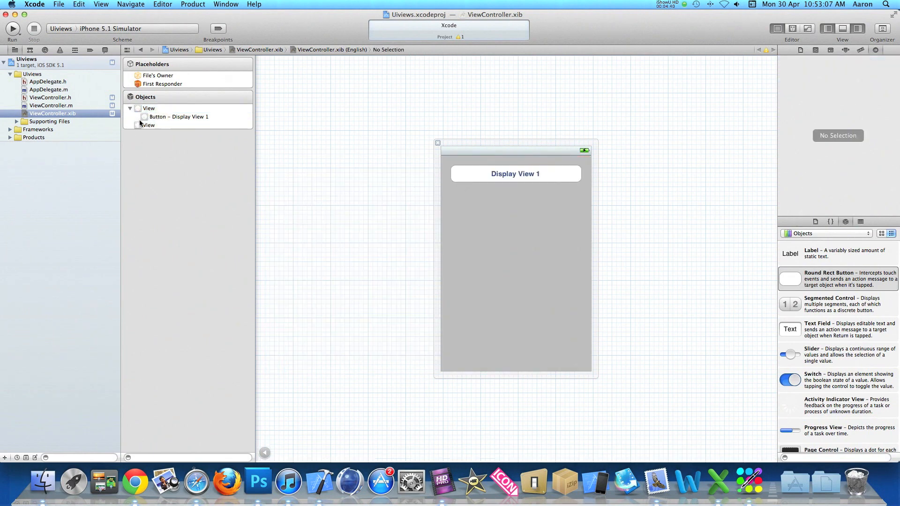
left_click(149, 125)
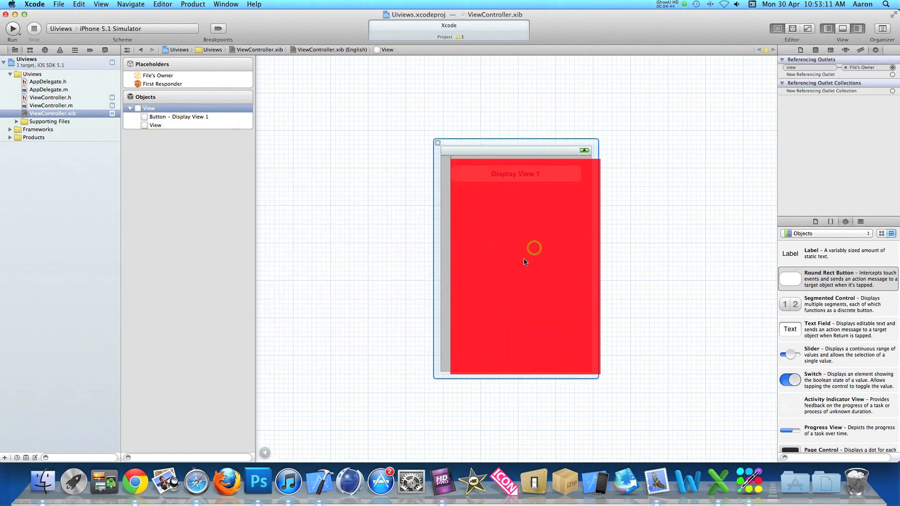
left_click(154, 125)
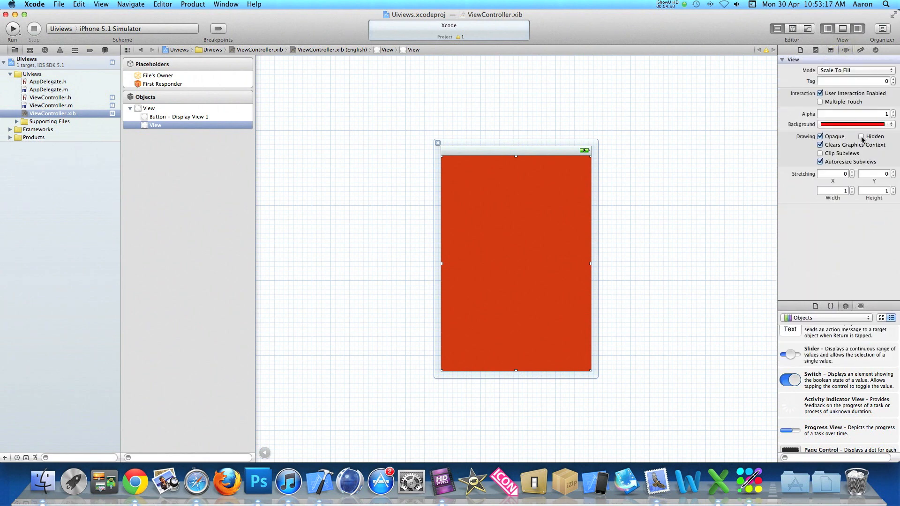
left_click(861, 136)
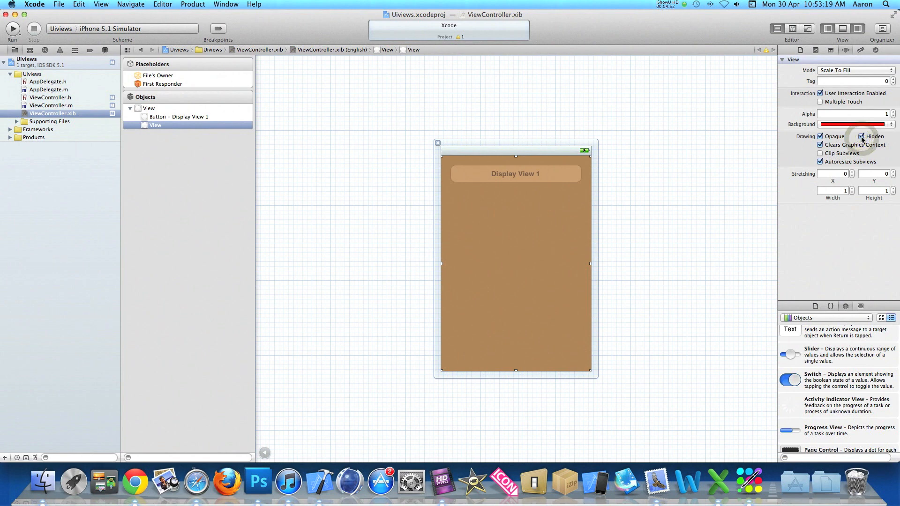
left_click(861, 136)
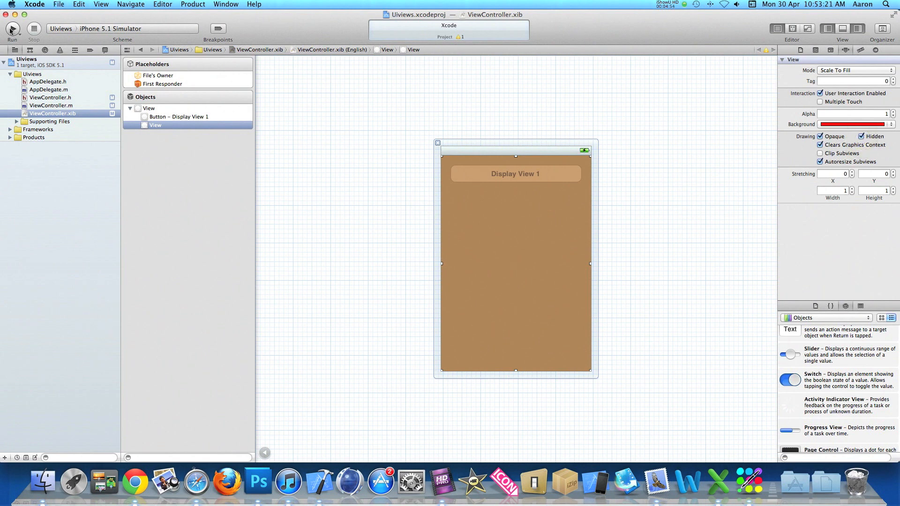
Run the app in the iOS Simulator and tap Display View 1 to test it.
left_click(12, 28)
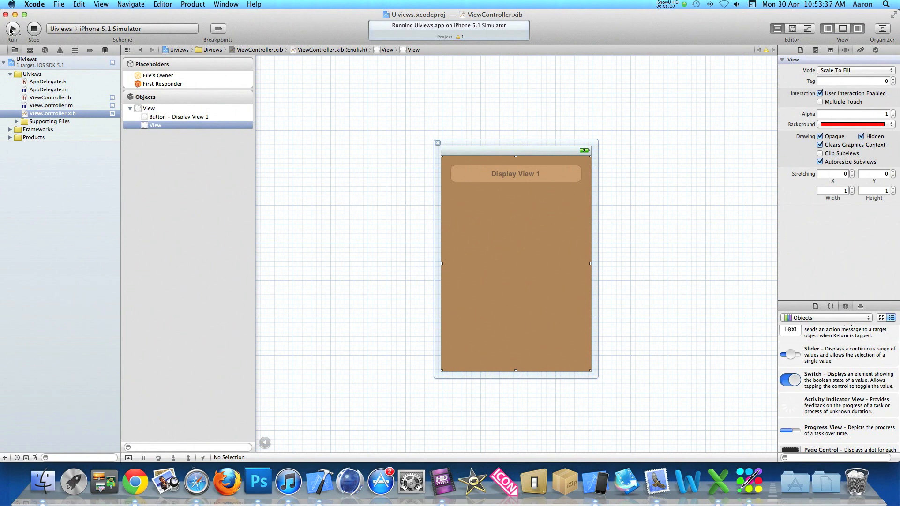
left_click(13, 28)
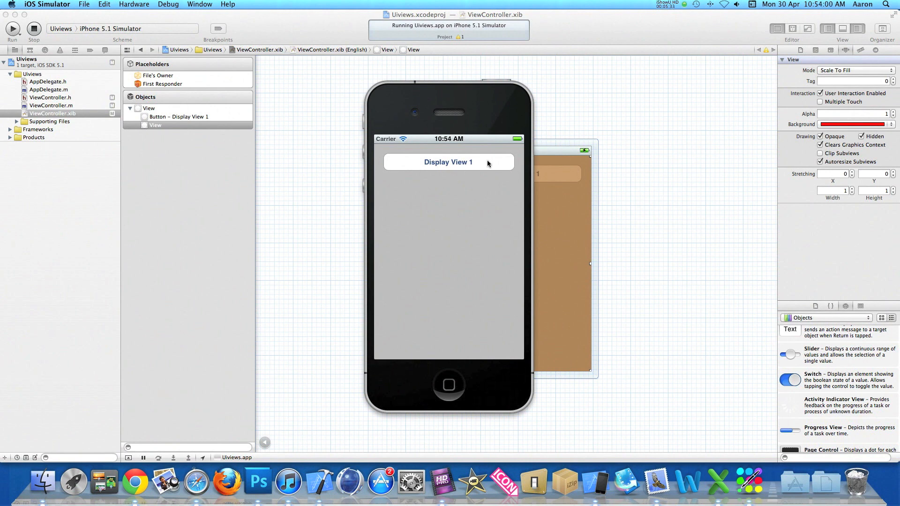
left_click(448, 161)
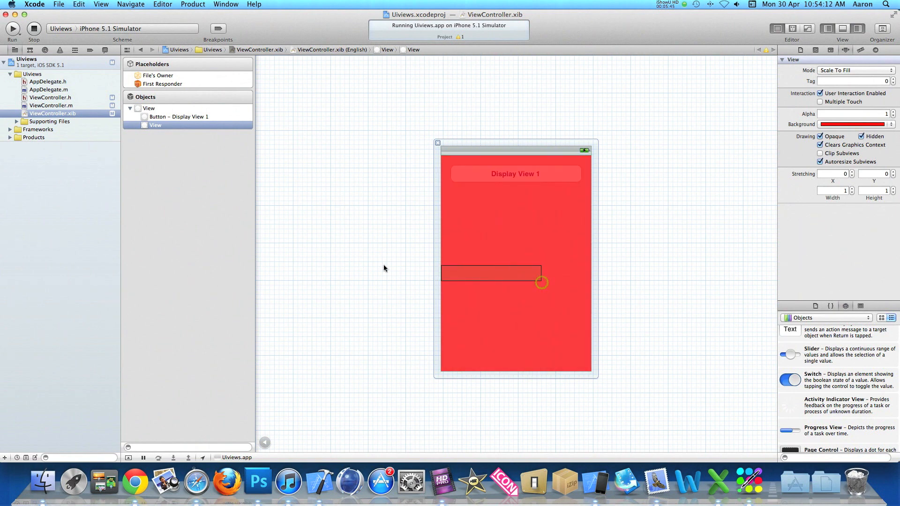
Move the red view out of the main view and retitle its button 'Hide View 1'.
left_click(148, 107)
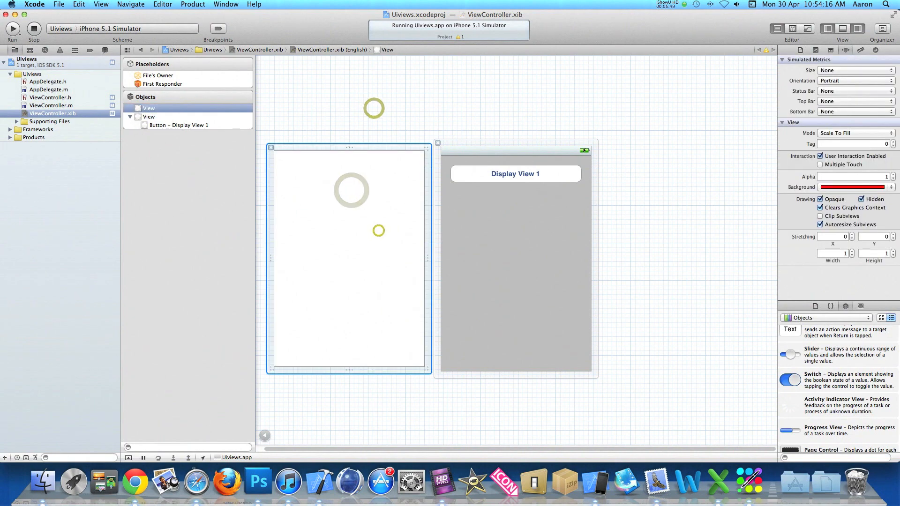
scroll("down", 3)
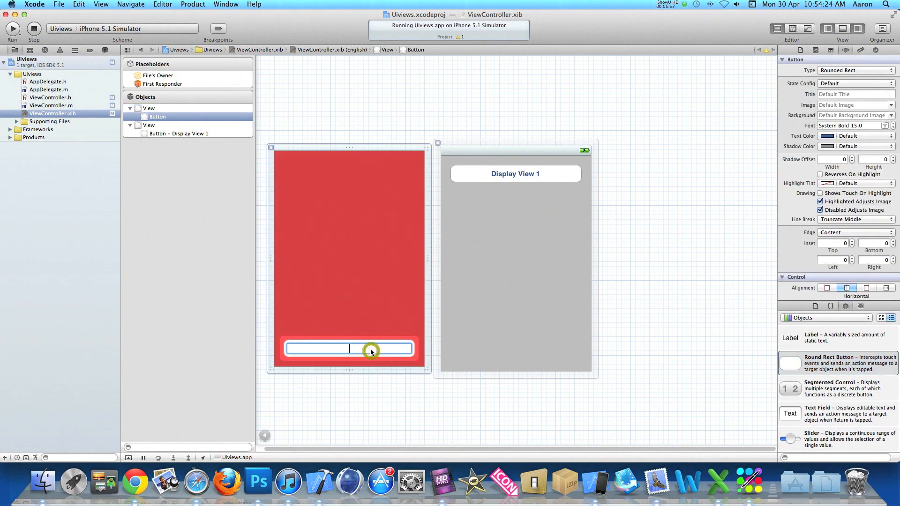
type("Re")
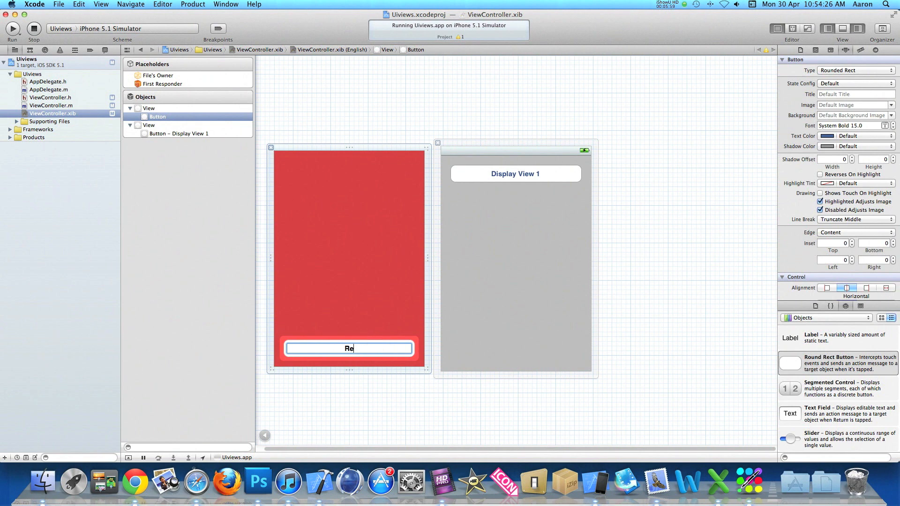
type("Hide")
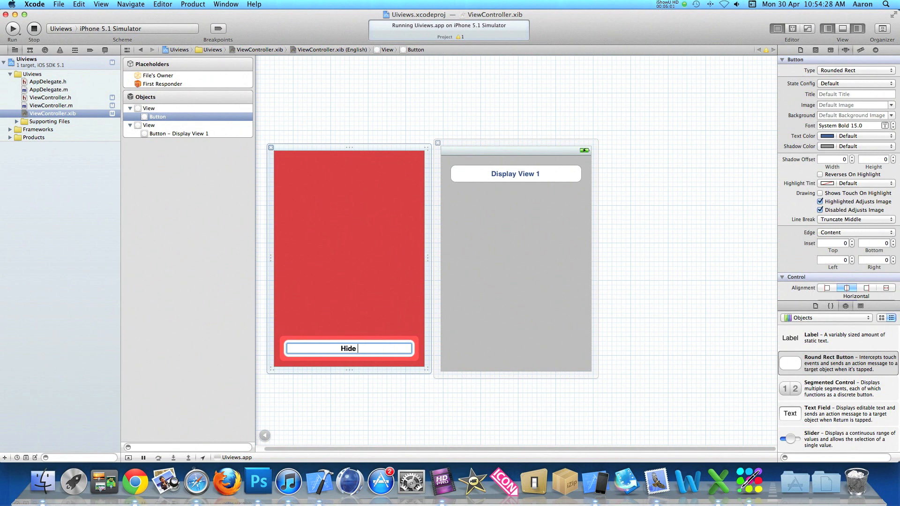
type("View 1")
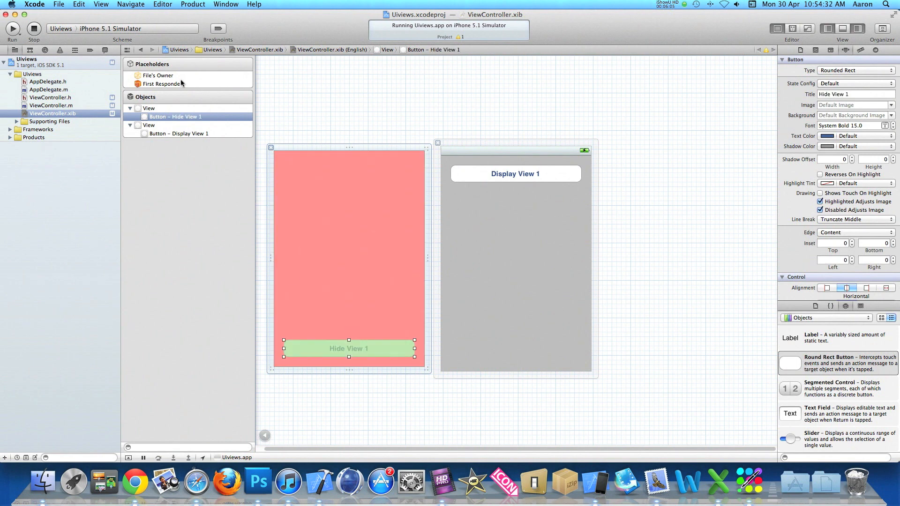
Connect File's Owner's HideView1 to the button on Touch Down and re-nest the red view.
left_click(156, 75)
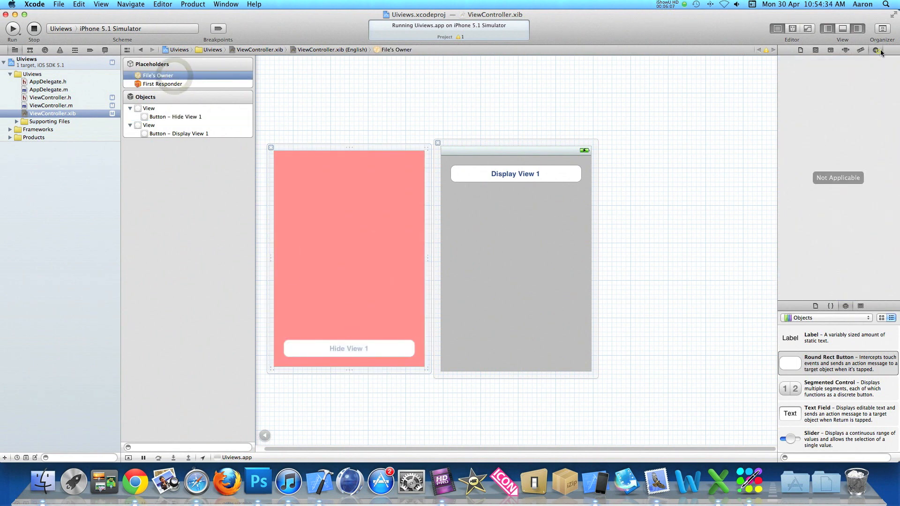
left_click(883, 50)
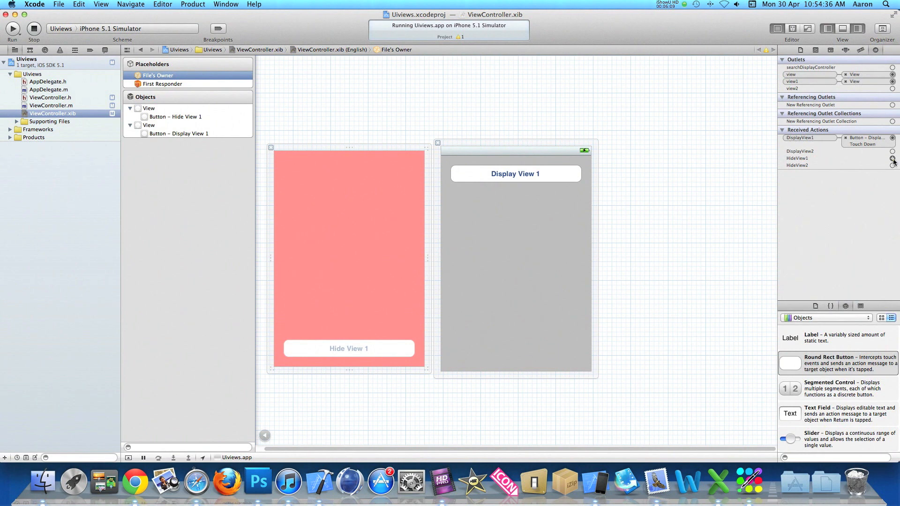
left_click(892, 159)
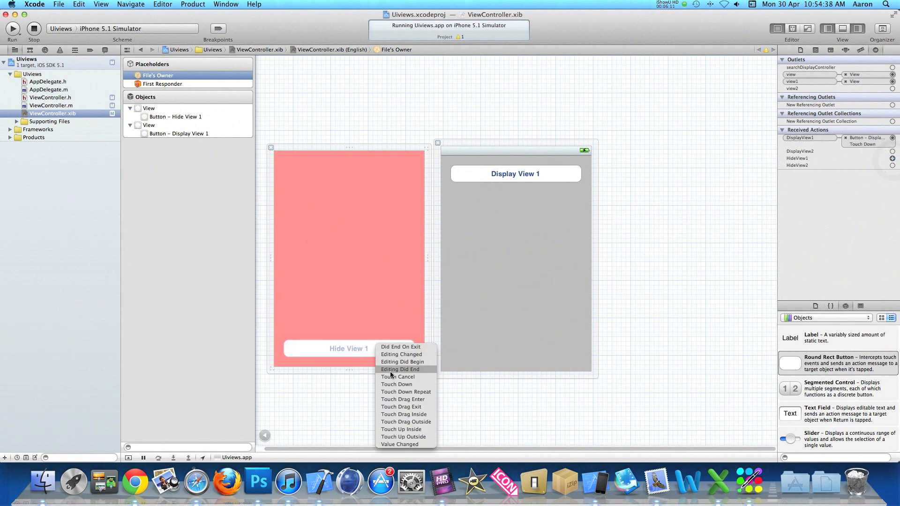
left_click(397, 384)
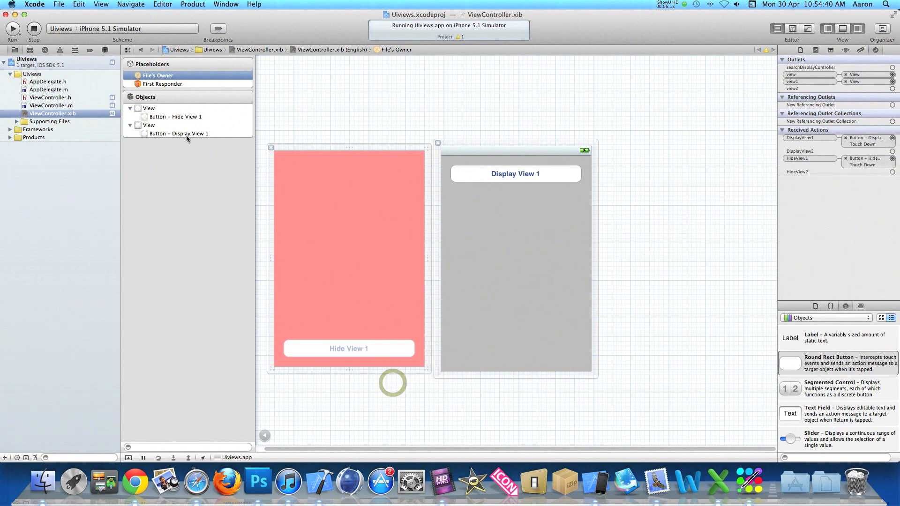
left_click(149, 108)
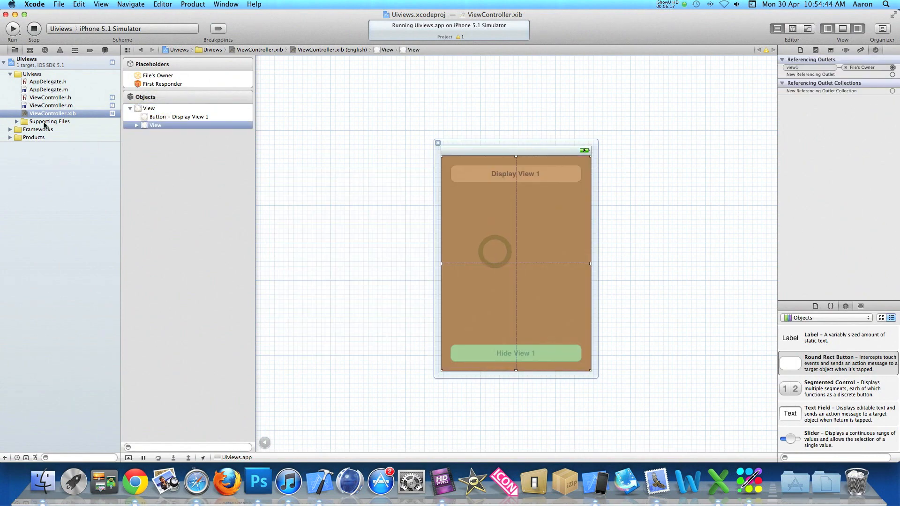
In ViewController.m, define -(IBAction)HideView1 with the body view1.hidden = YES;.
left_click(51, 105)
type("-(")
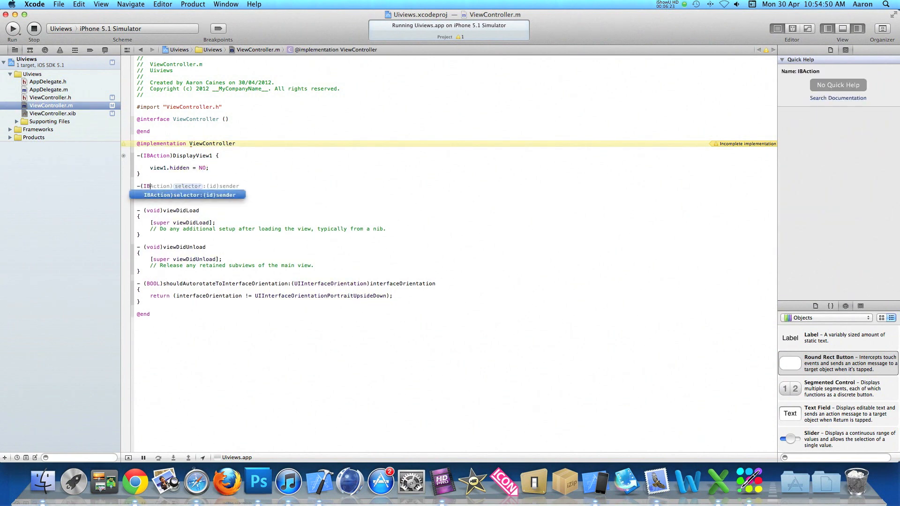
type("IBC")
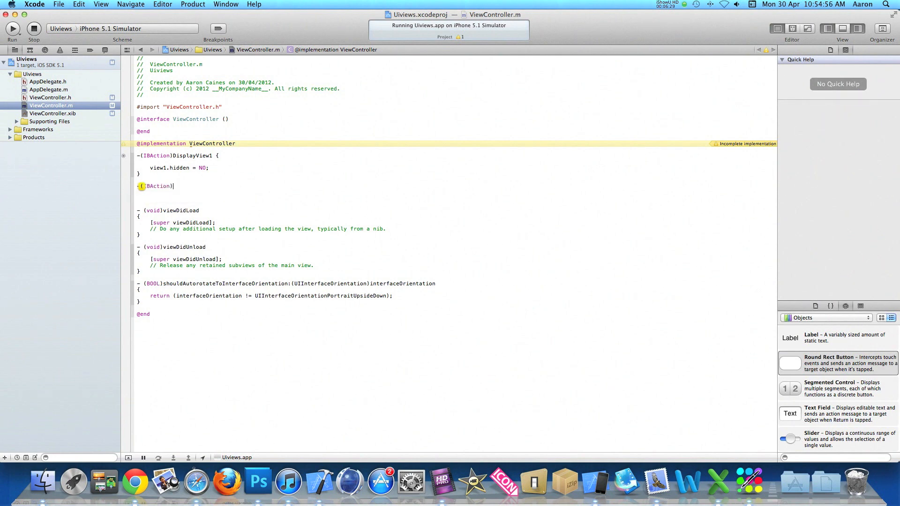
type("HideView1 {")
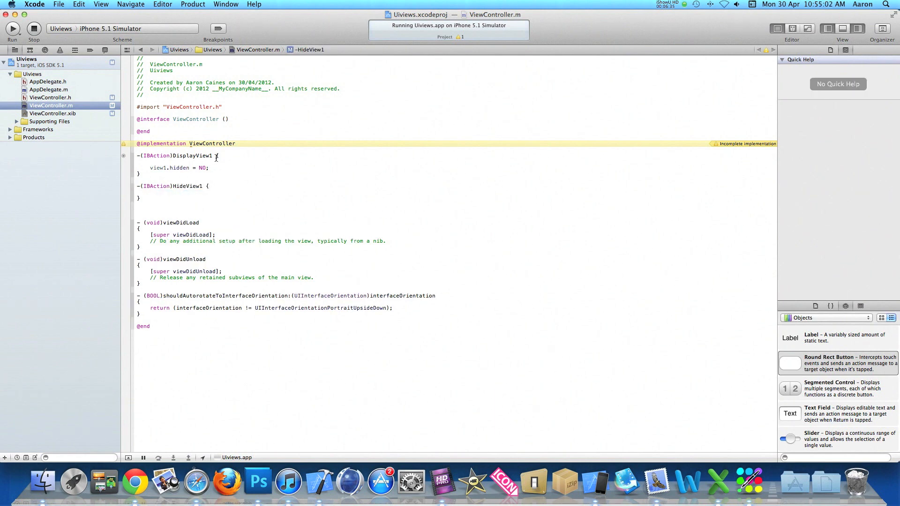
left_click(192, 168)
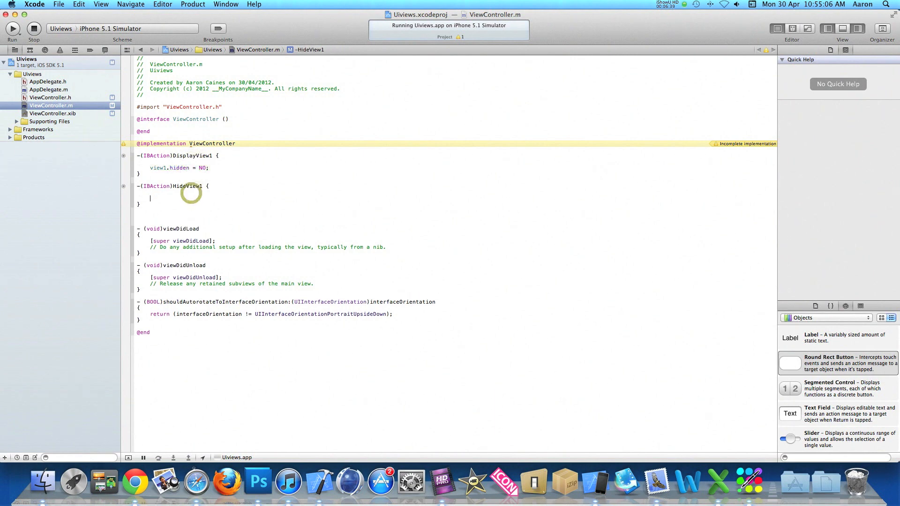
type("view1.hidden = NO;")
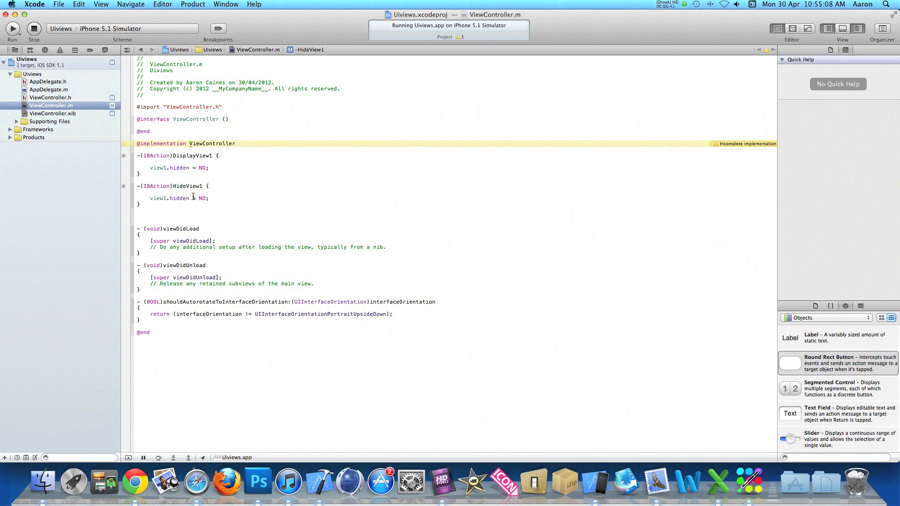
left_click(200, 198)
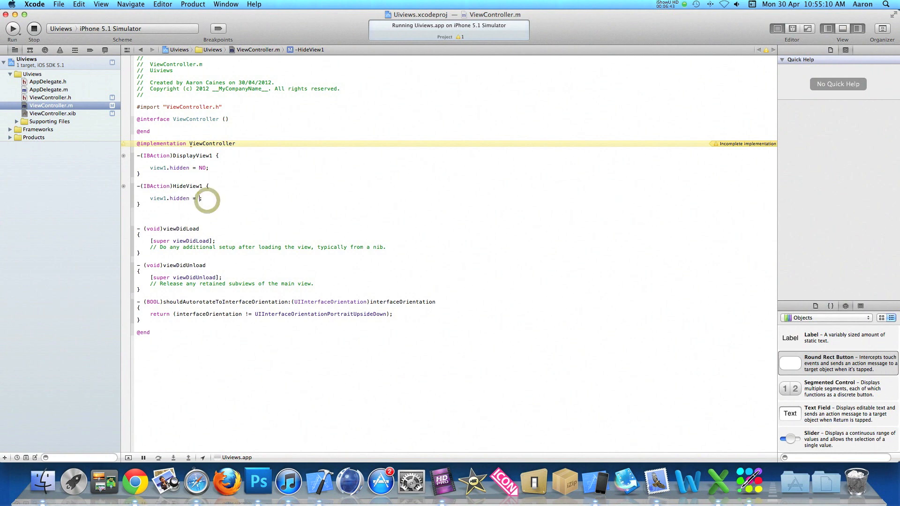
type("YES")
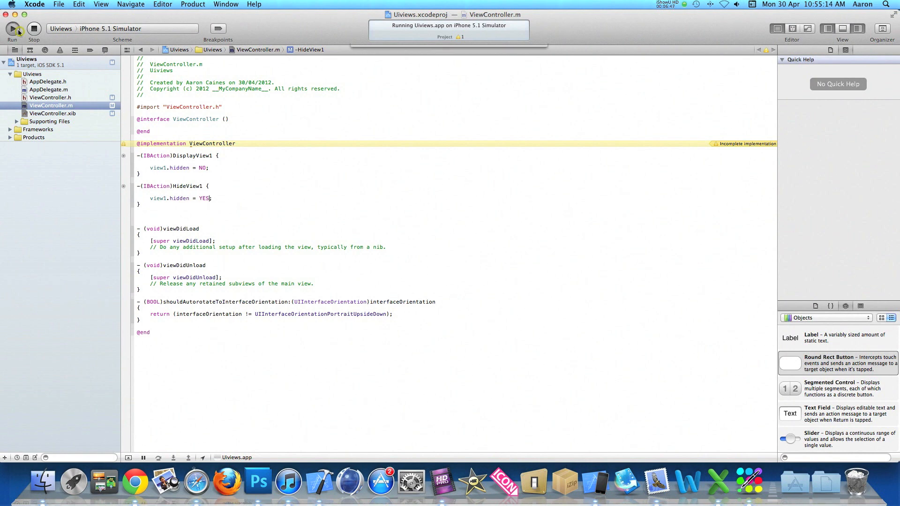
Build and run the app in the iOS Simulator.
left_click(13, 29)
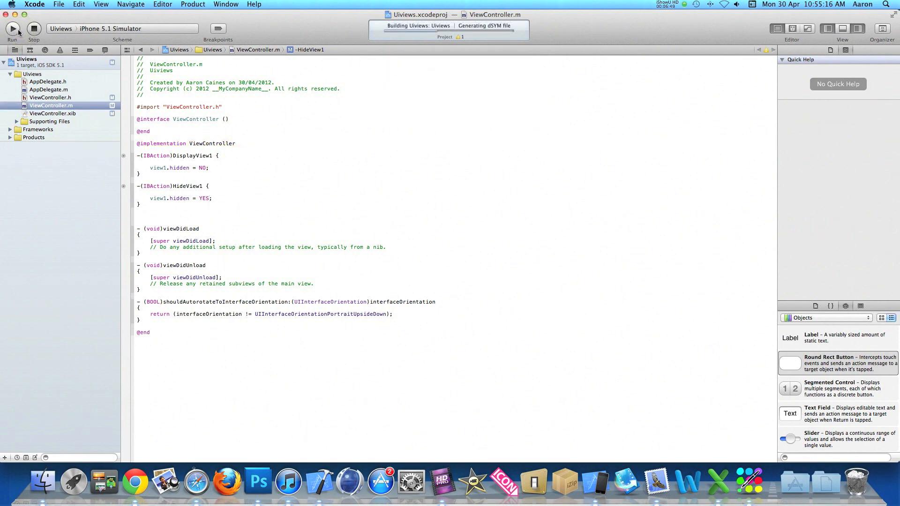
left_click(12, 28)
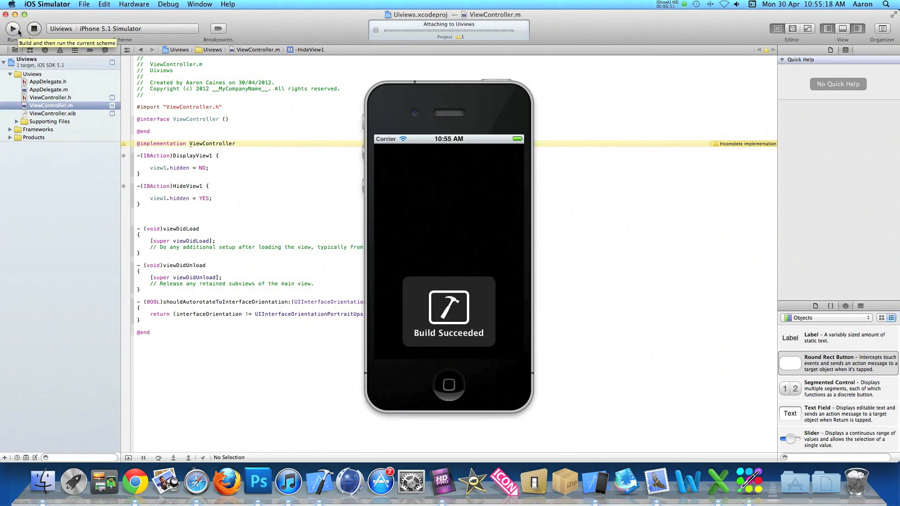
left_click(13, 29)
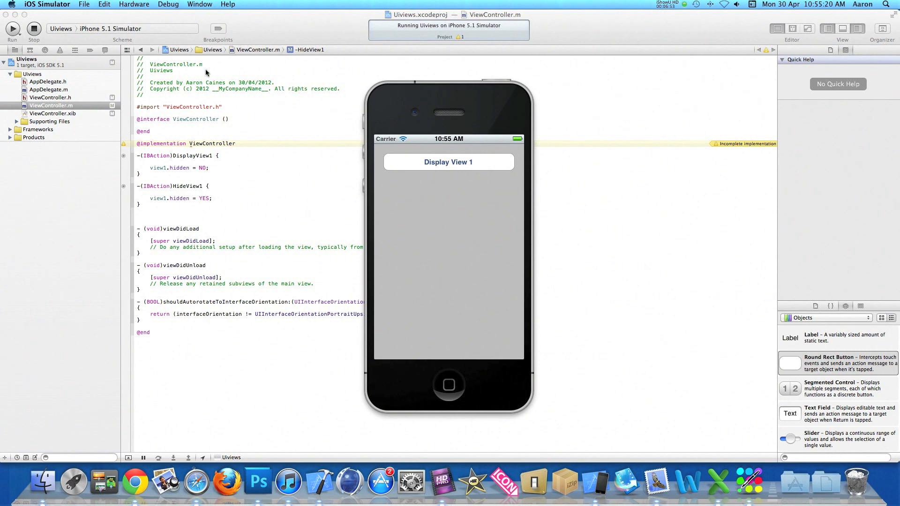
Tap Display View 1 and Hide View 1 twice to confirm the red view toggles.
left_click(448, 161)
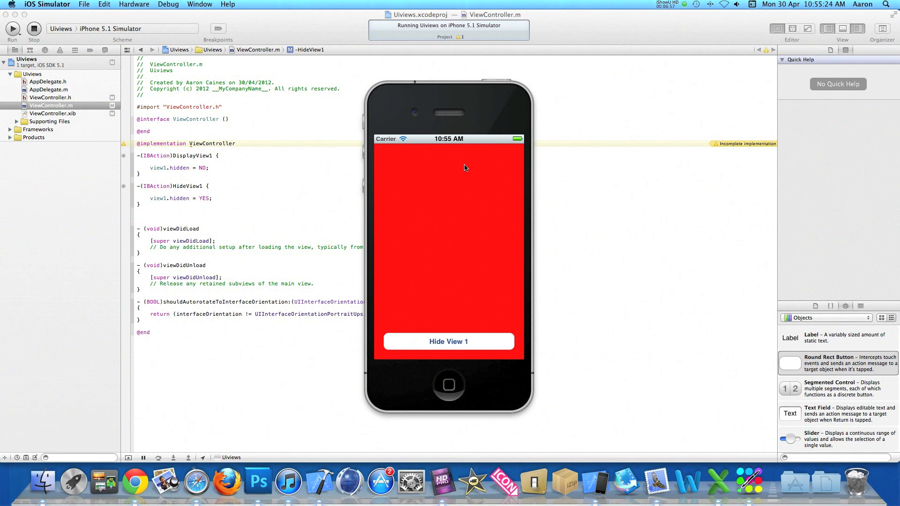
mouse_move(460, 241)
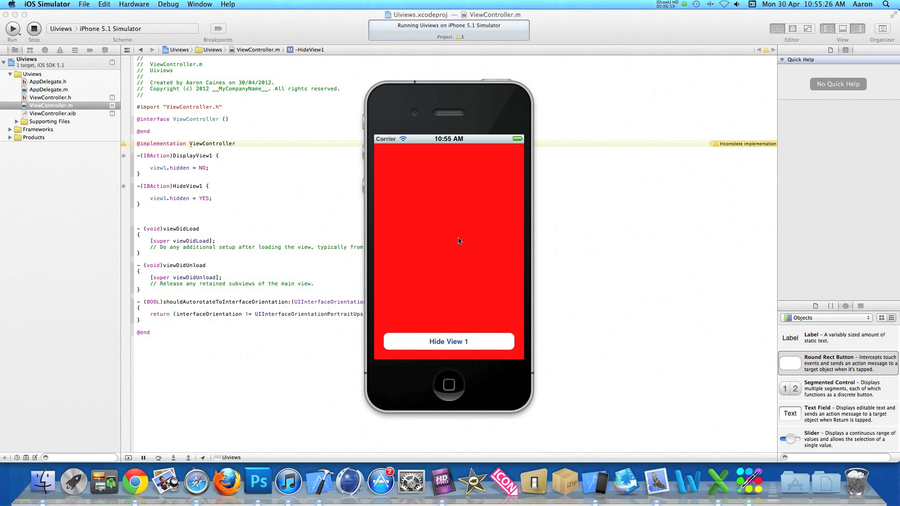
left_click(448, 342)
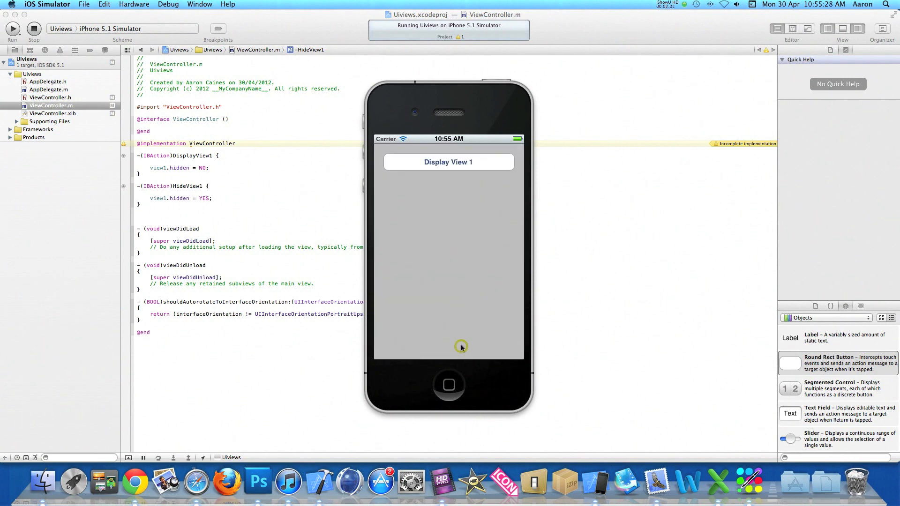
left_click(447, 161)
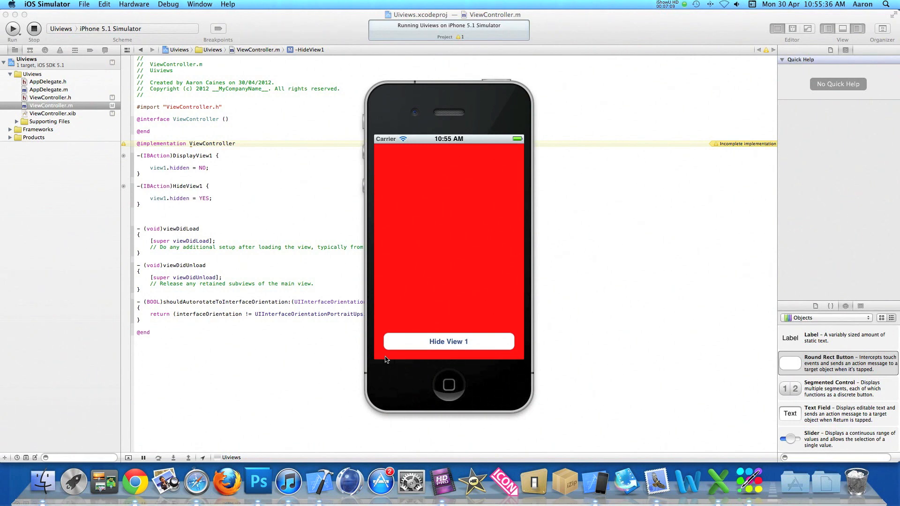
left_click(448, 342)
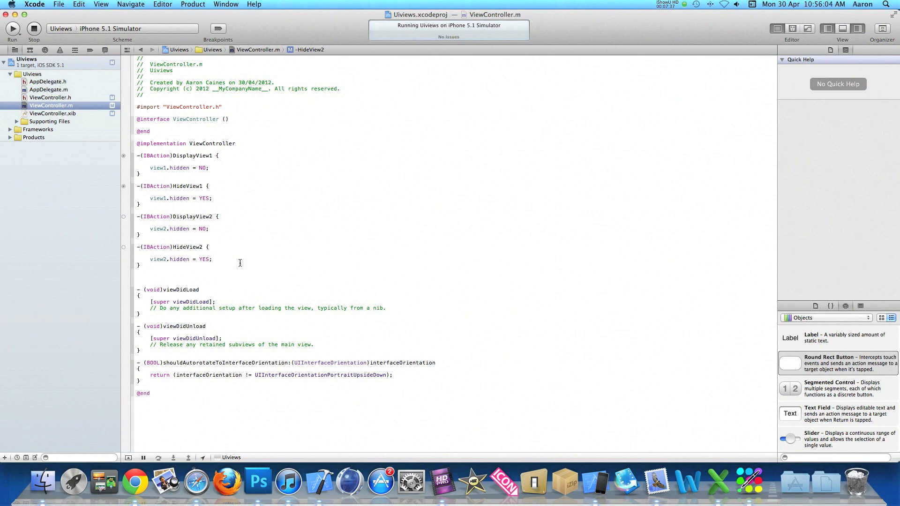
Finish the HideView2 action body setting view2.hidden to YES in ViewController.m.
left_click(212, 259)
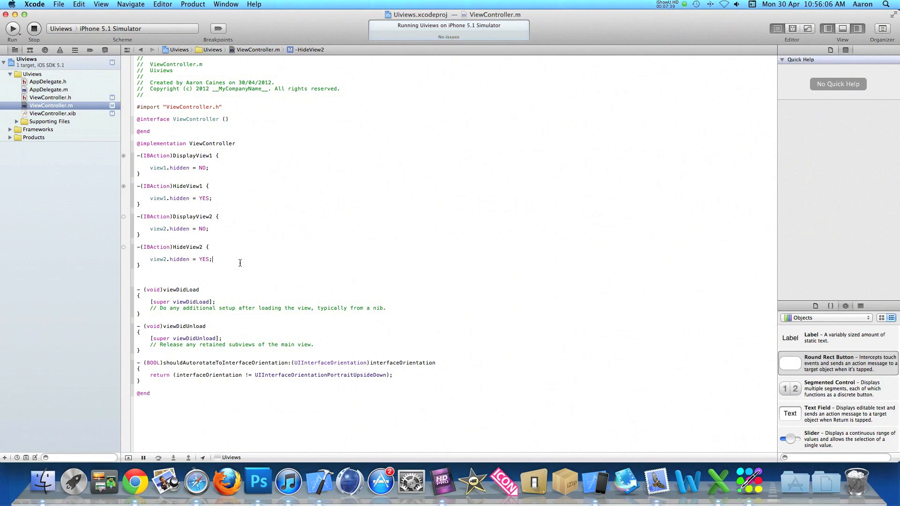
mouse_move(113, 142)
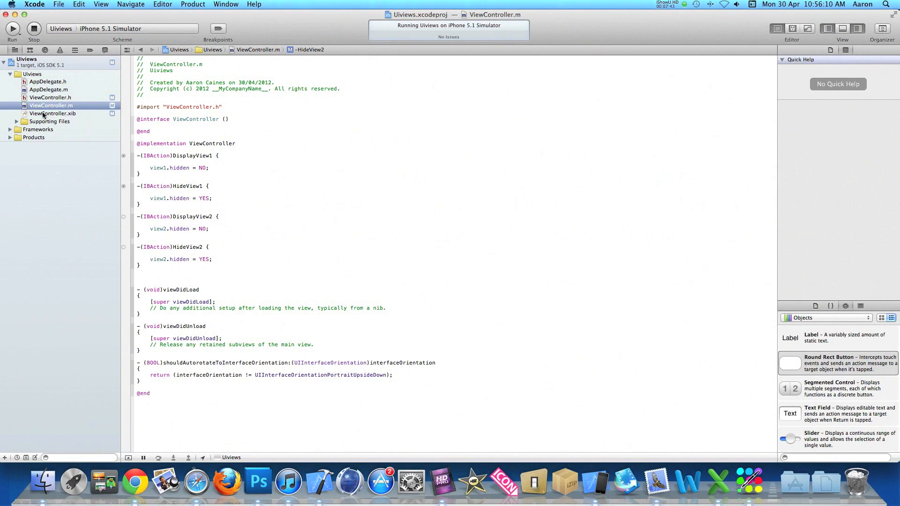
In ViewController.xib, move the red view out and add a 'Display View 2' button.
left_click(52, 113)
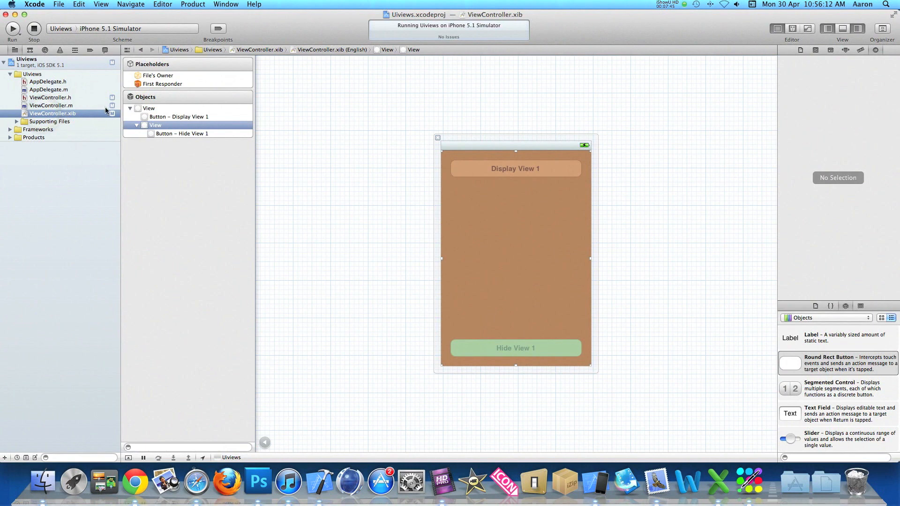
mouse_move(176, 125)
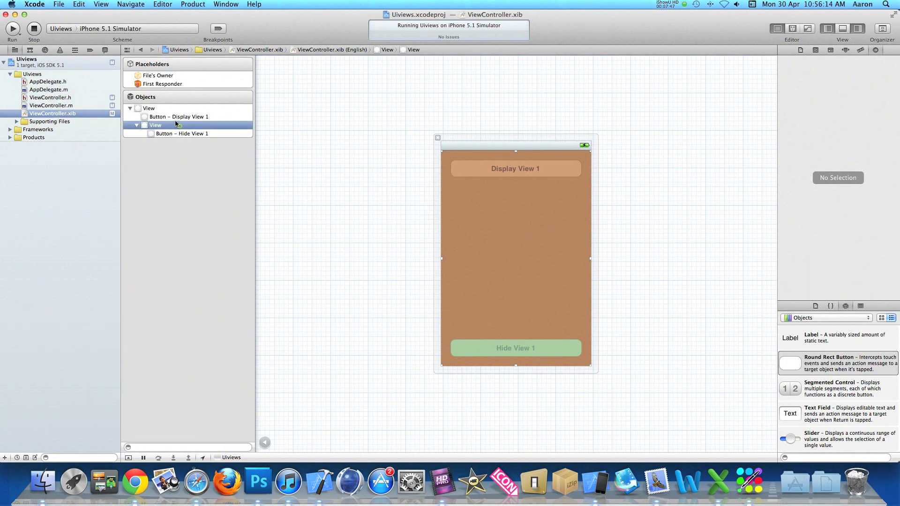
left_click(149, 107)
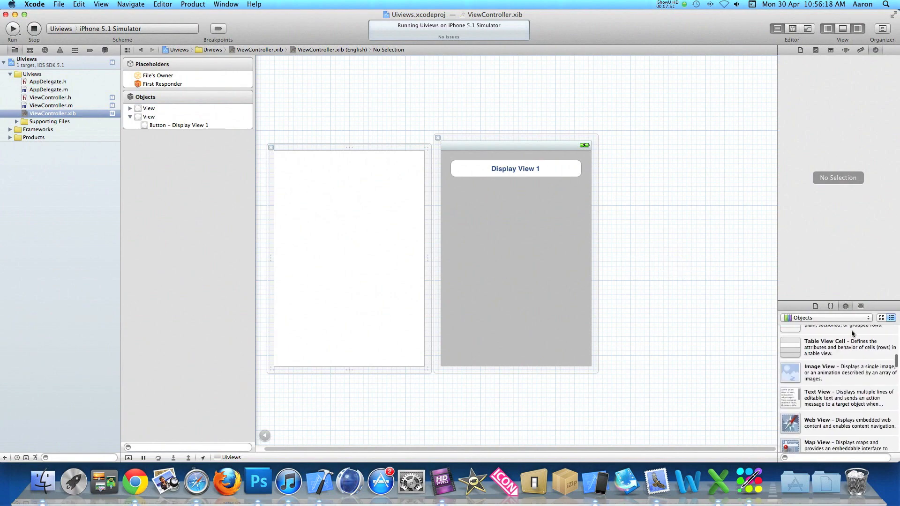
scroll("up", 3)
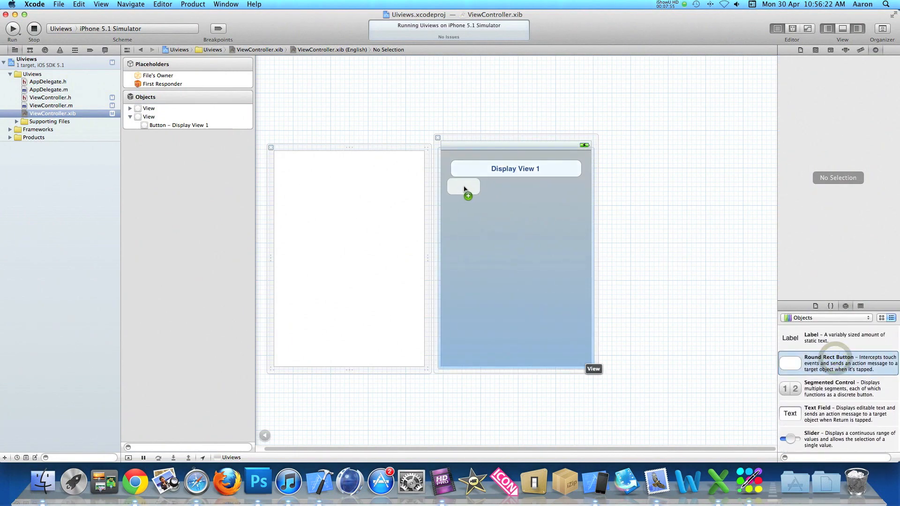
left_click(463, 187)
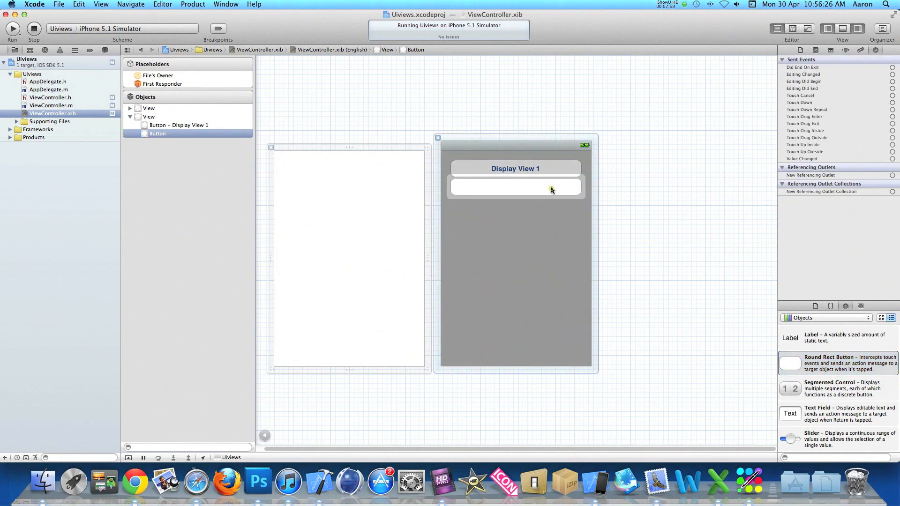
type("Display View 2")
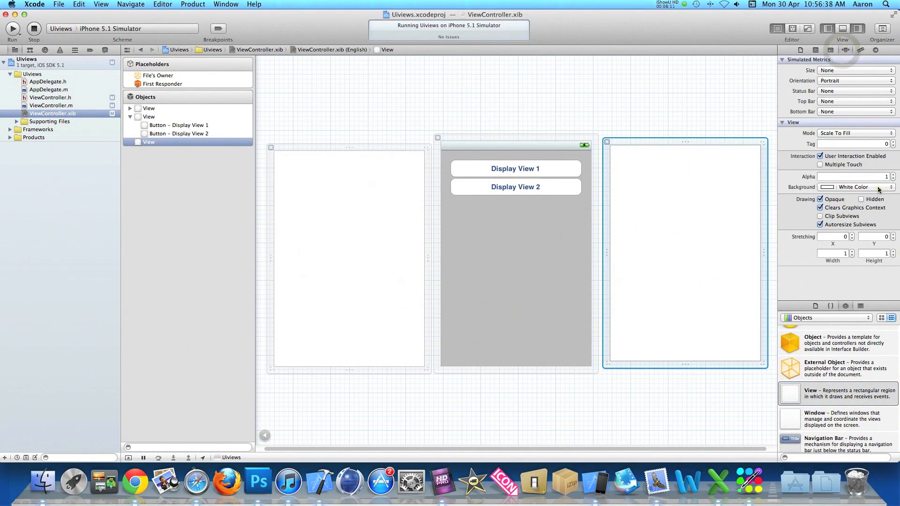
Colour the new view green, add a 'Hide View 2' button, and tick Hidden.
left_click(879, 187)
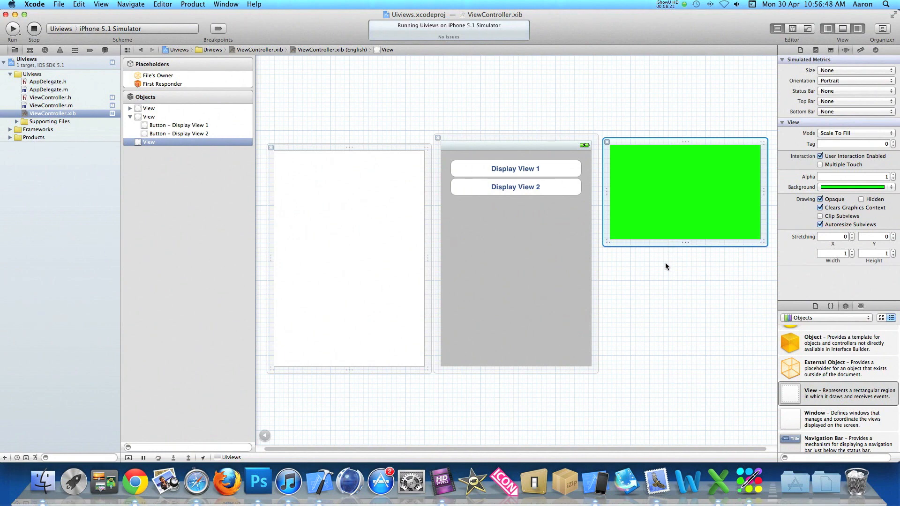
scroll("down", 3)
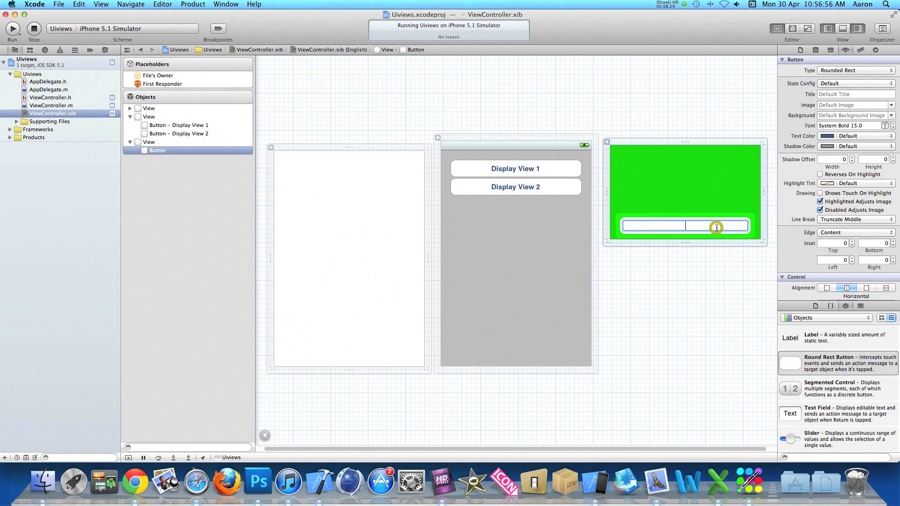
type("Hide View 2")
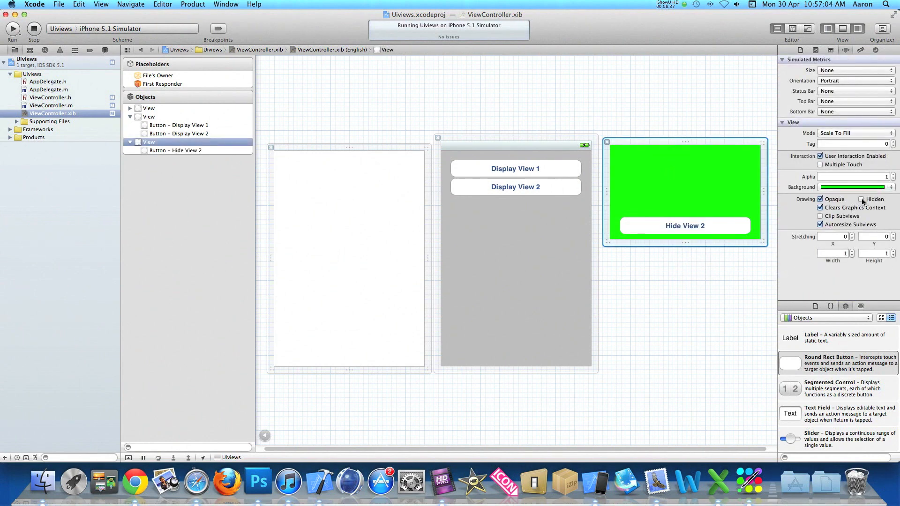
left_click(861, 199)
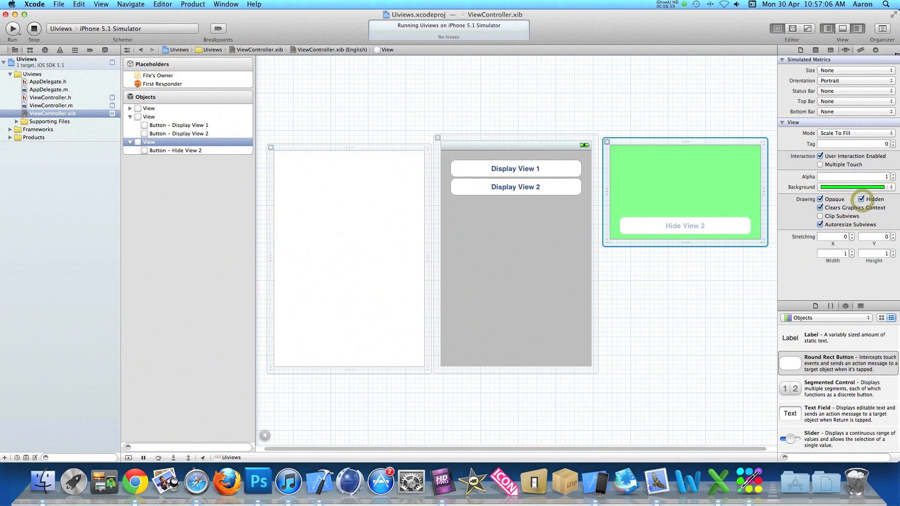
left_click(158, 75)
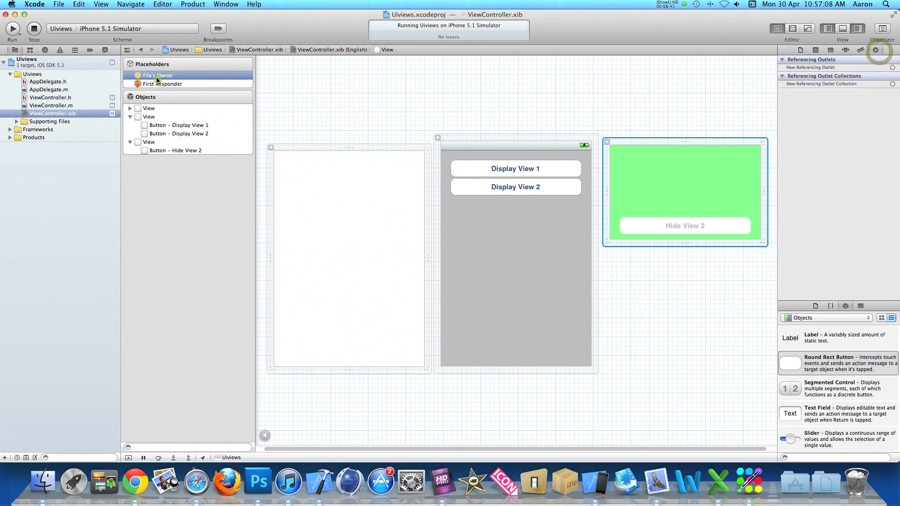
Connect the green view's outlet and place the red view, hidden, over the main screen.
left_click(157, 75)
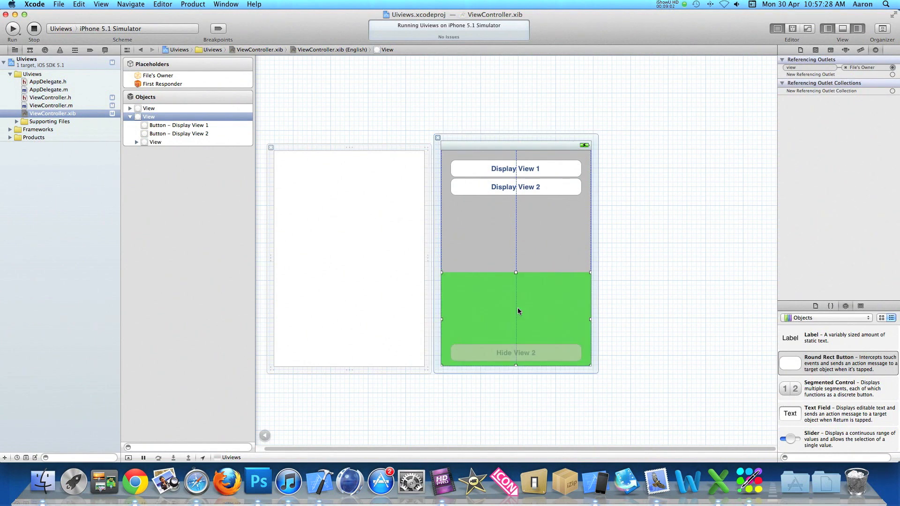
left_click(654, 271)
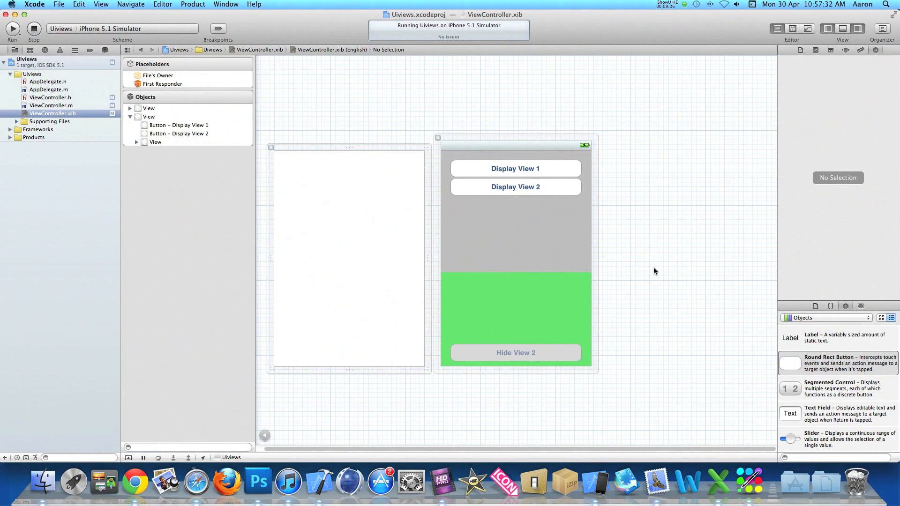
left_click(149, 109)
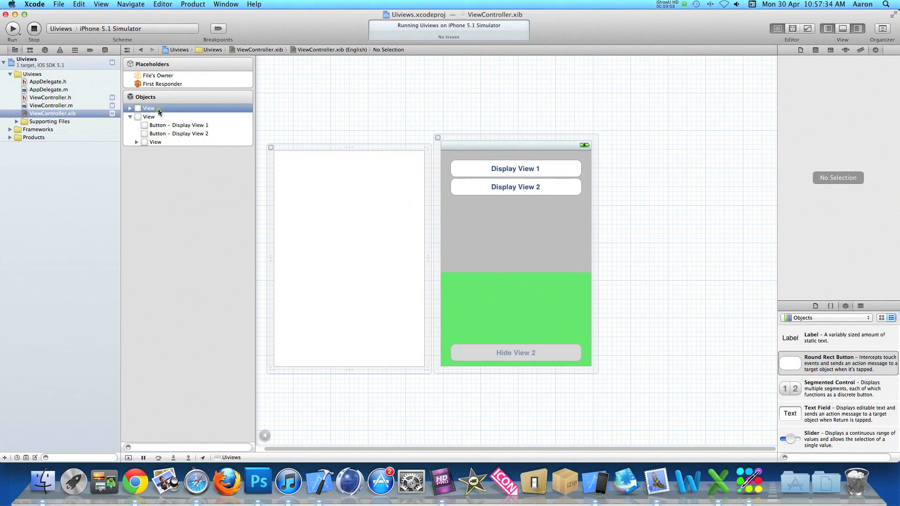
left_click(155, 141)
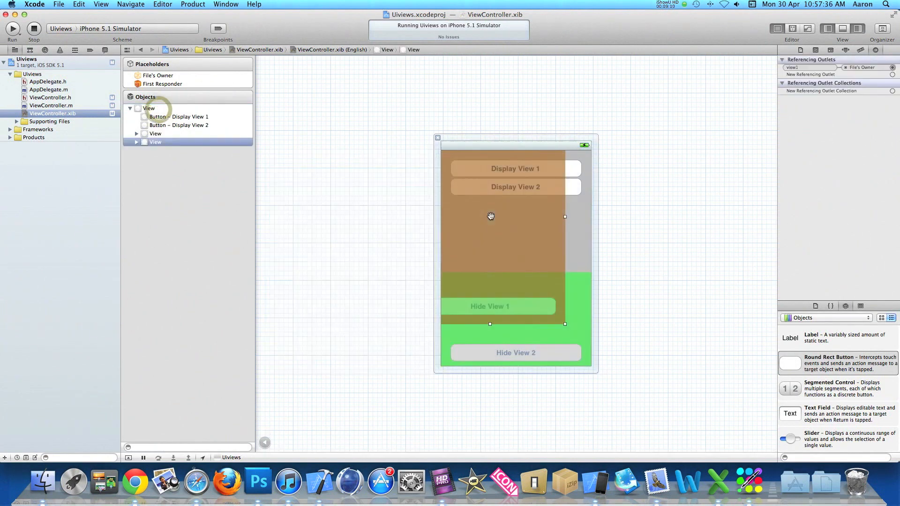
left_click(149, 108)
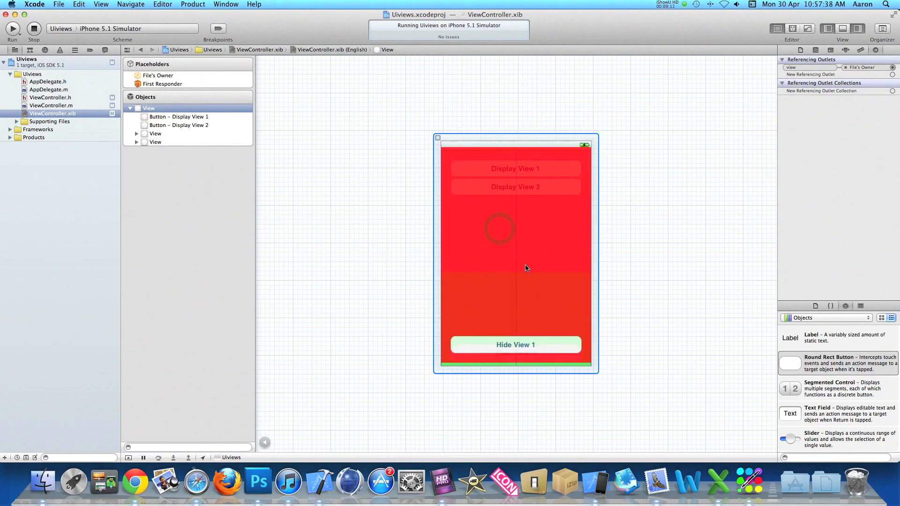
left_click(156, 142)
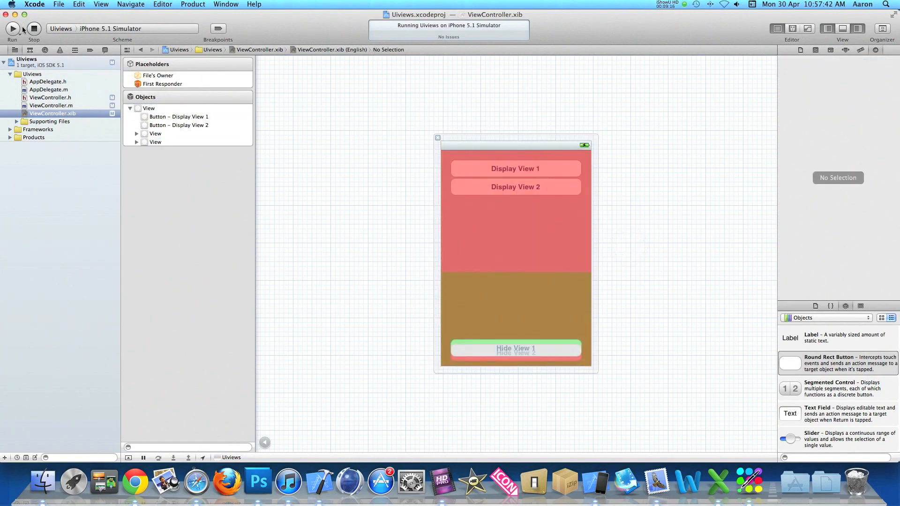
Stop the running Uiviews app, rebuild it, and relaunch it in the simulator.
left_click(13, 29)
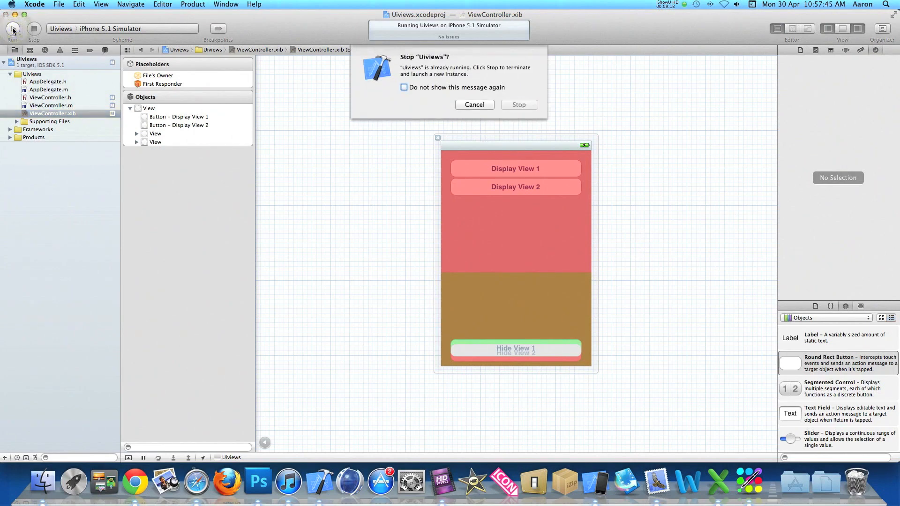
left_click(518, 105)
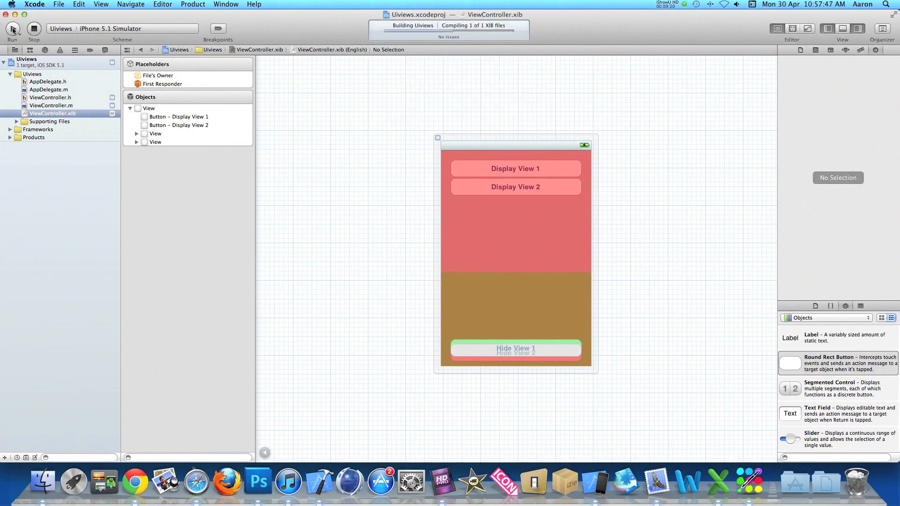
mouse_move(13, 29)
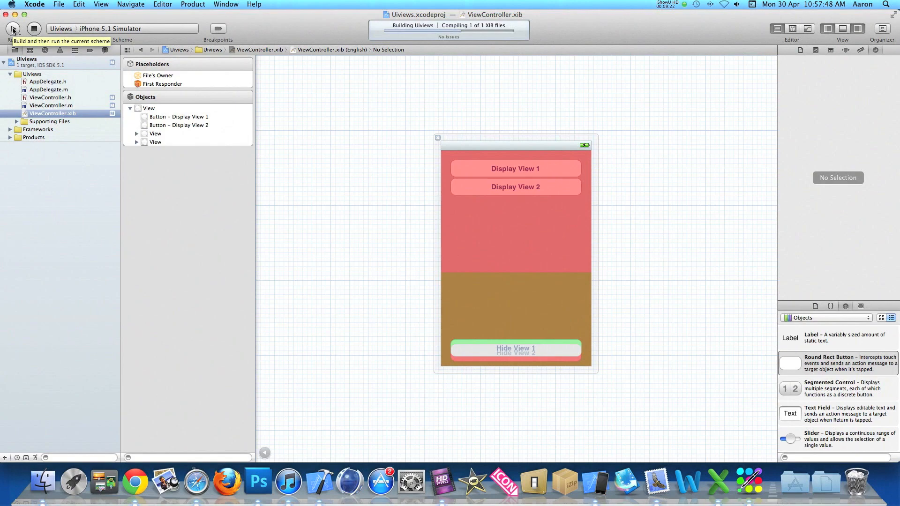
left_click(12, 28)
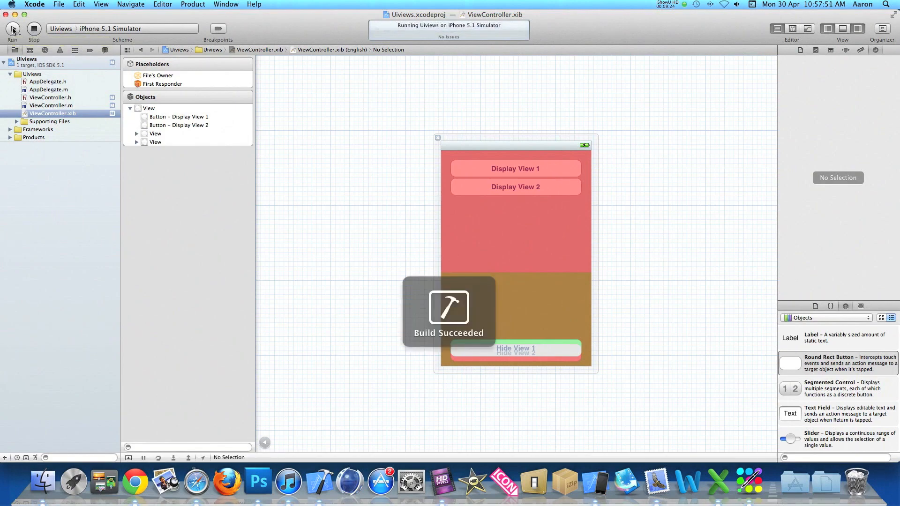
left_click(12, 28)
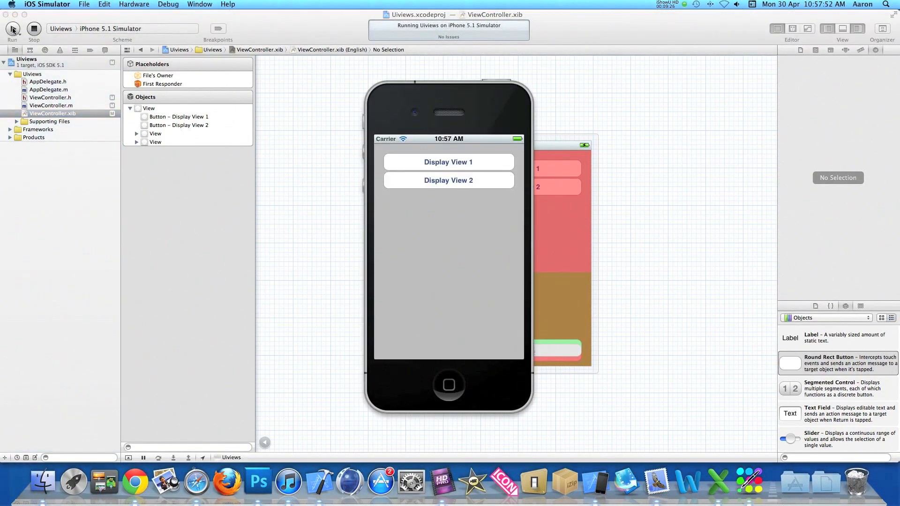
Toggle the green view twice with Display/Hide View 2, then show the red view.
left_click(156, 75)
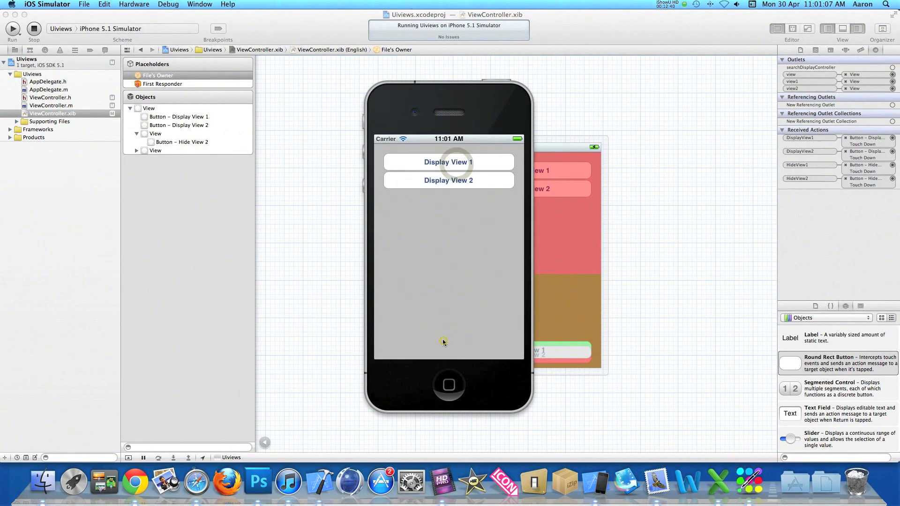
left_click(449, 180)
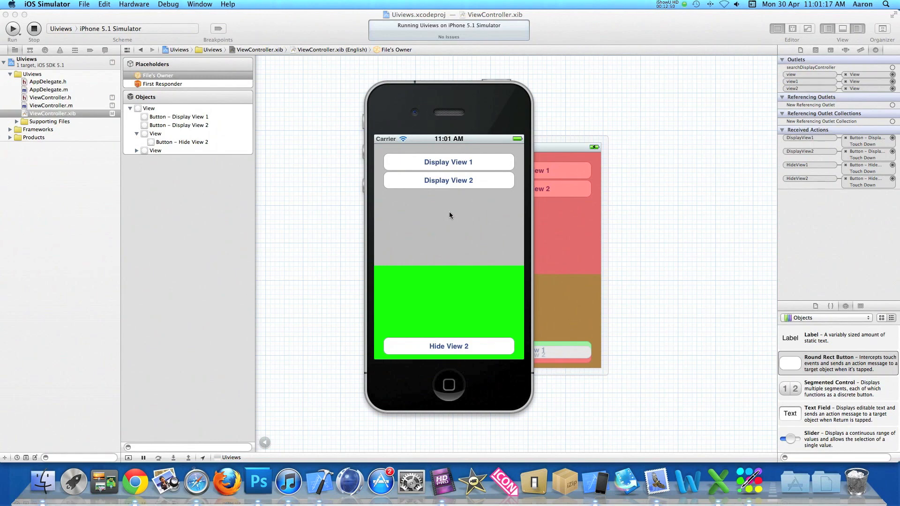
mouse_move(443, 215)
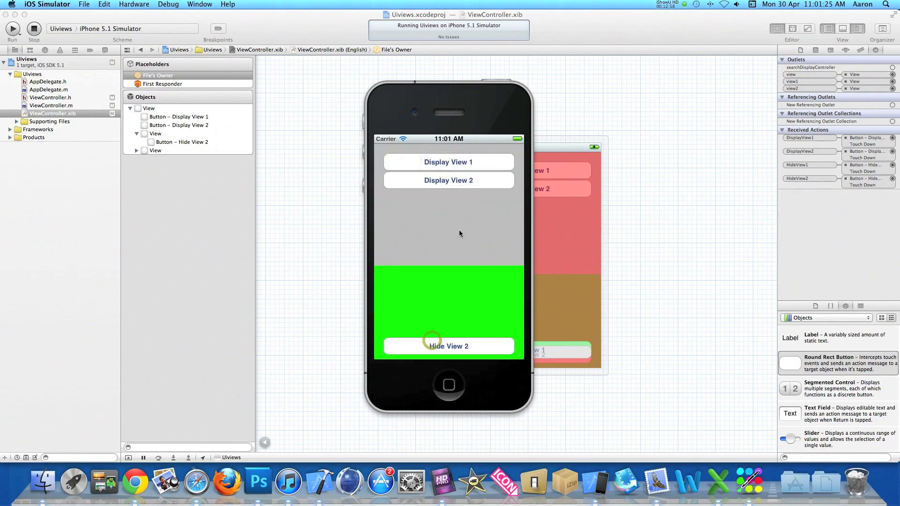
left_click(449, 346)
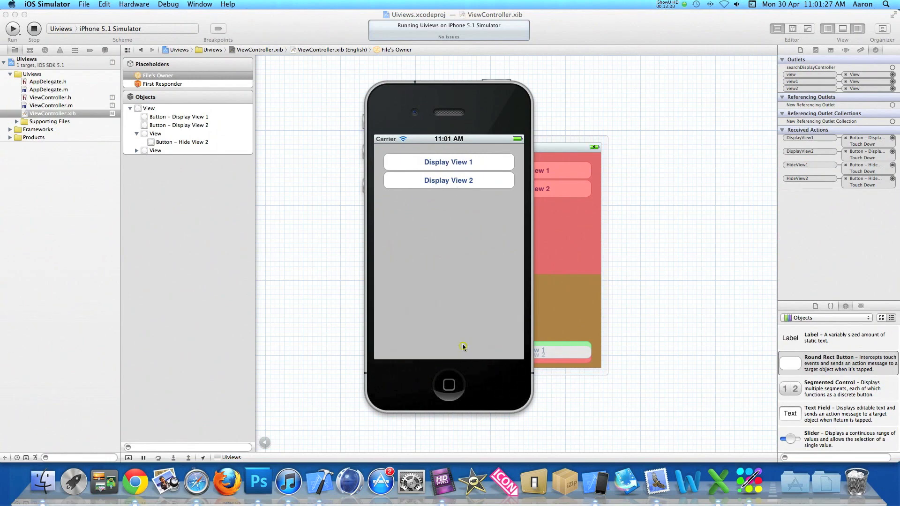
mouse_move(466, 349)
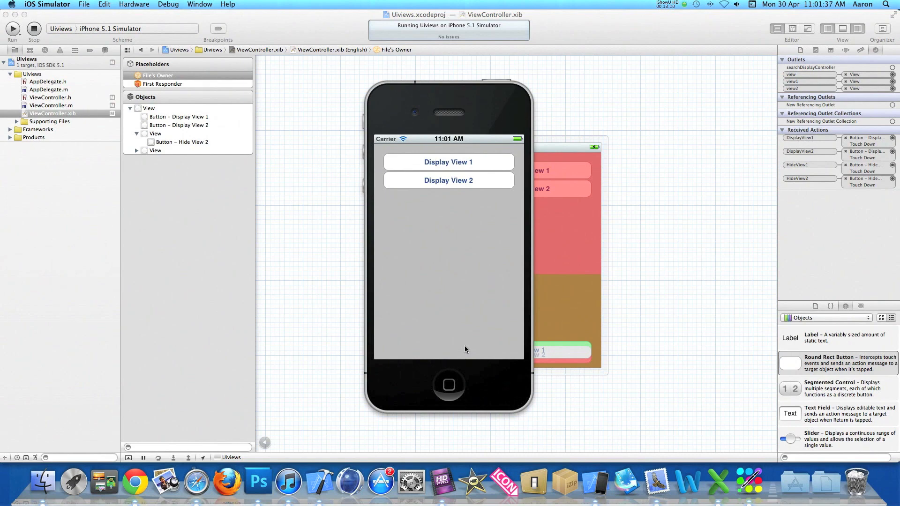
mouse_move(475, 262)
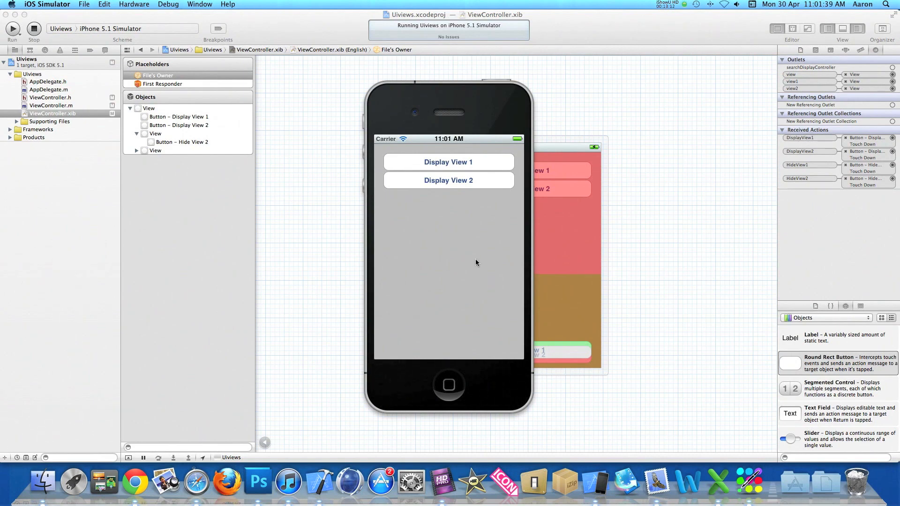
left_click(448, 180)
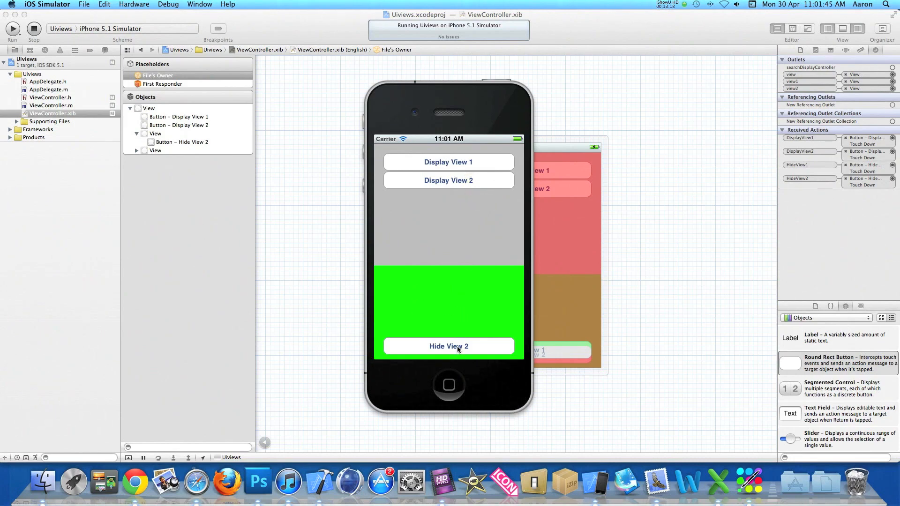
left_click(448, 346)
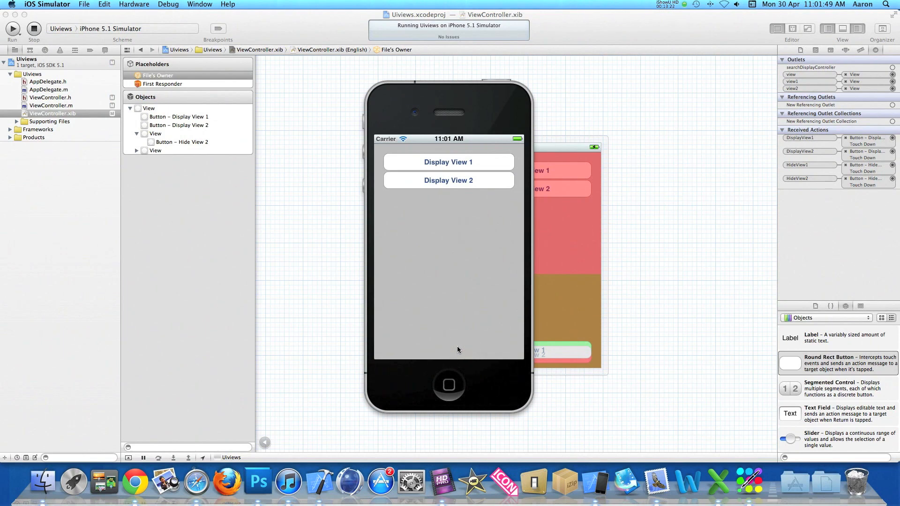
left_click(448, 162)
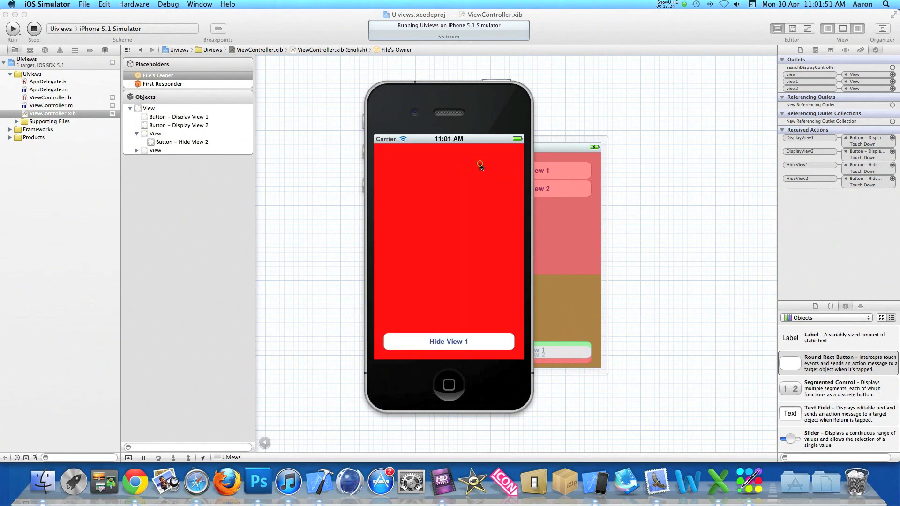
left_click(449, 342)
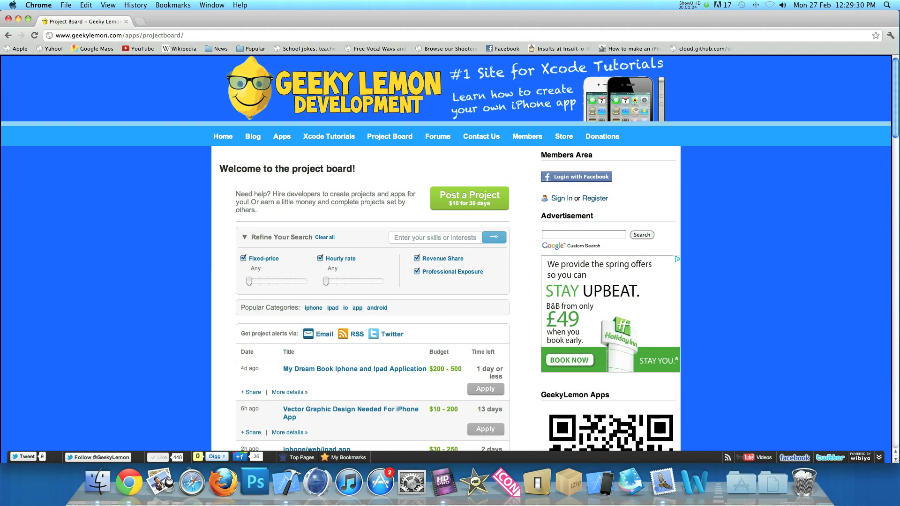
Scroll the Geeky Lemon project board down to the fund and recent forum posts.
scroll("down", 3)
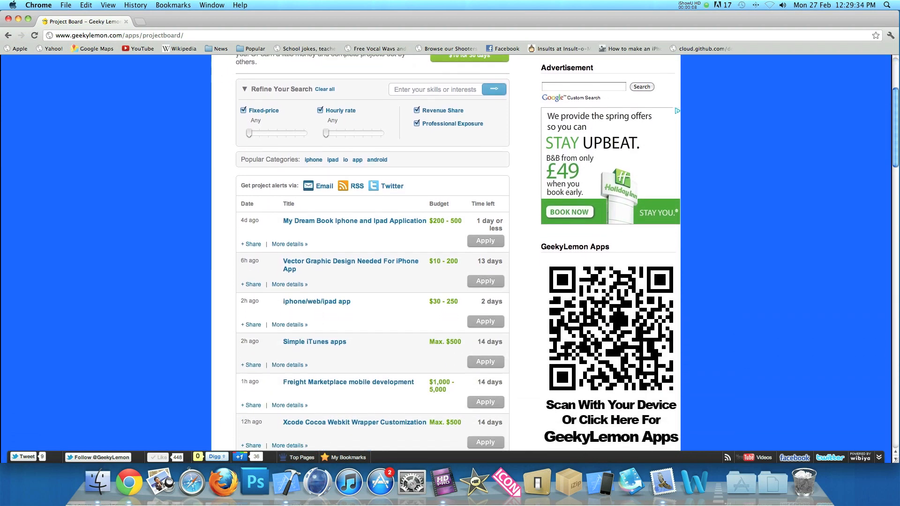
scroll("down", 3)
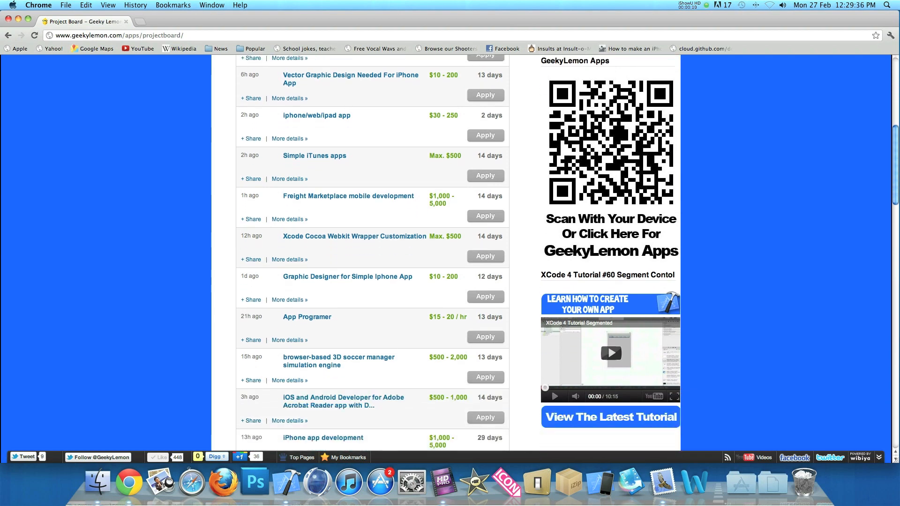
scroll("down", 3)
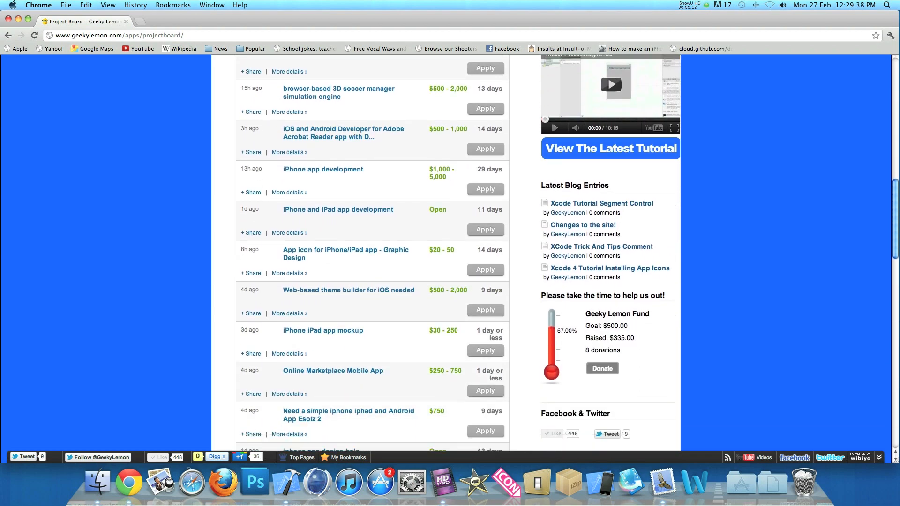
scroll("down", 3)
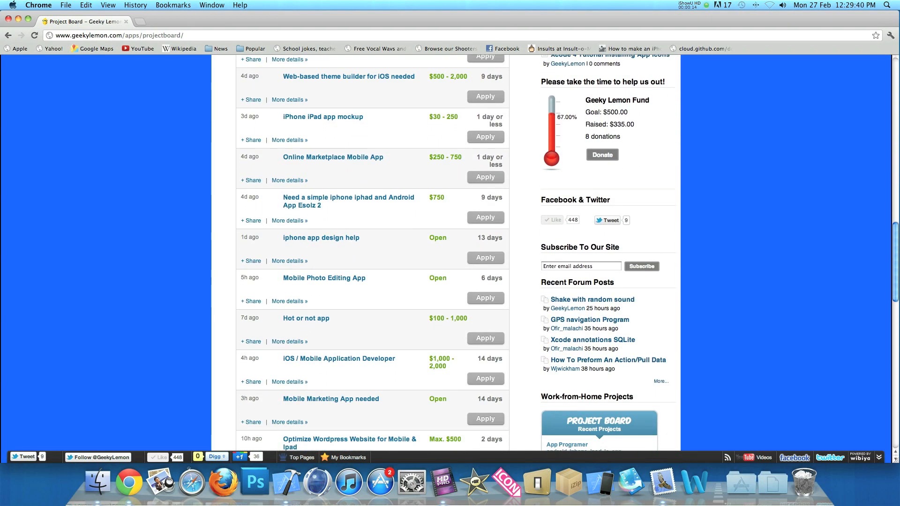